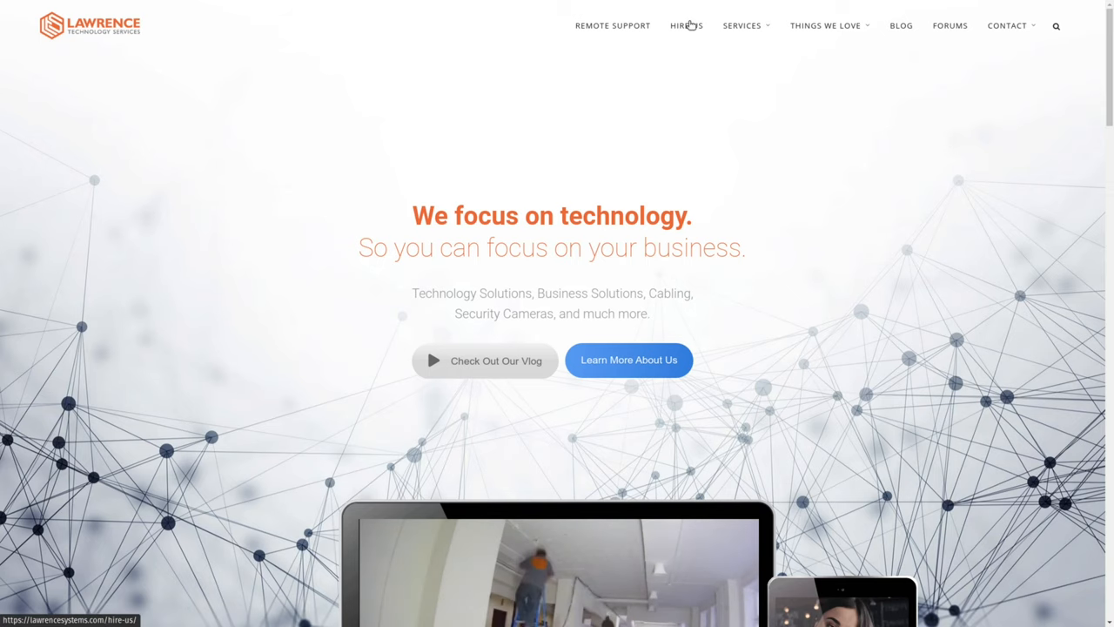
Visit the Hire Us page on lawrencesystems.com and scroll through it
{"action": "left_click", "coordinate": [686, 26]}
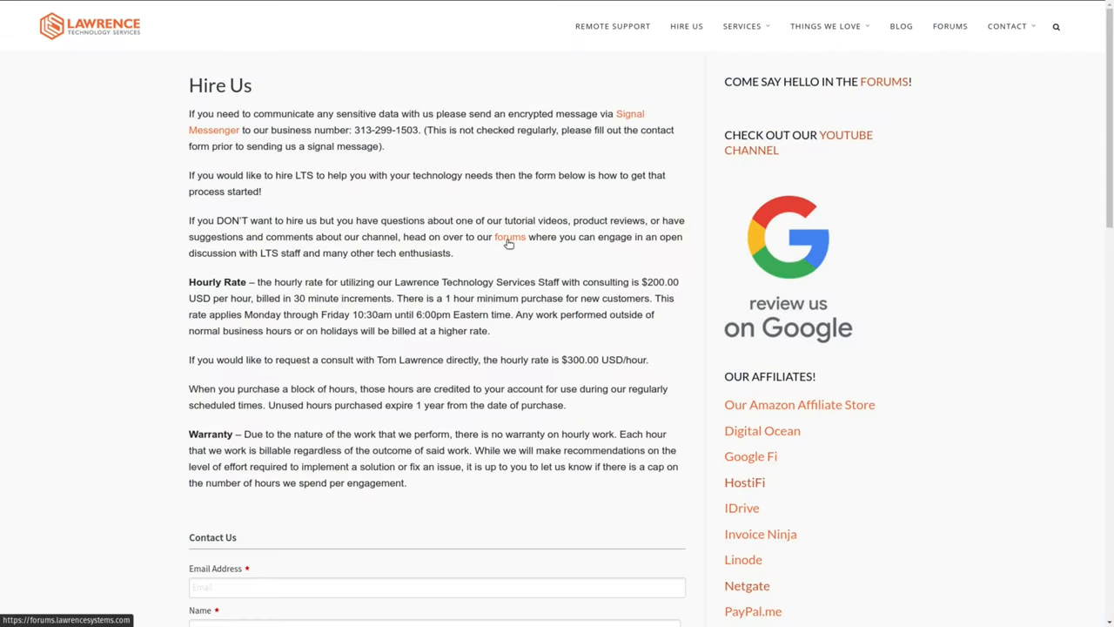
{"action": "scroll", "scroll_direction": "down", "scroll_amount": 3}
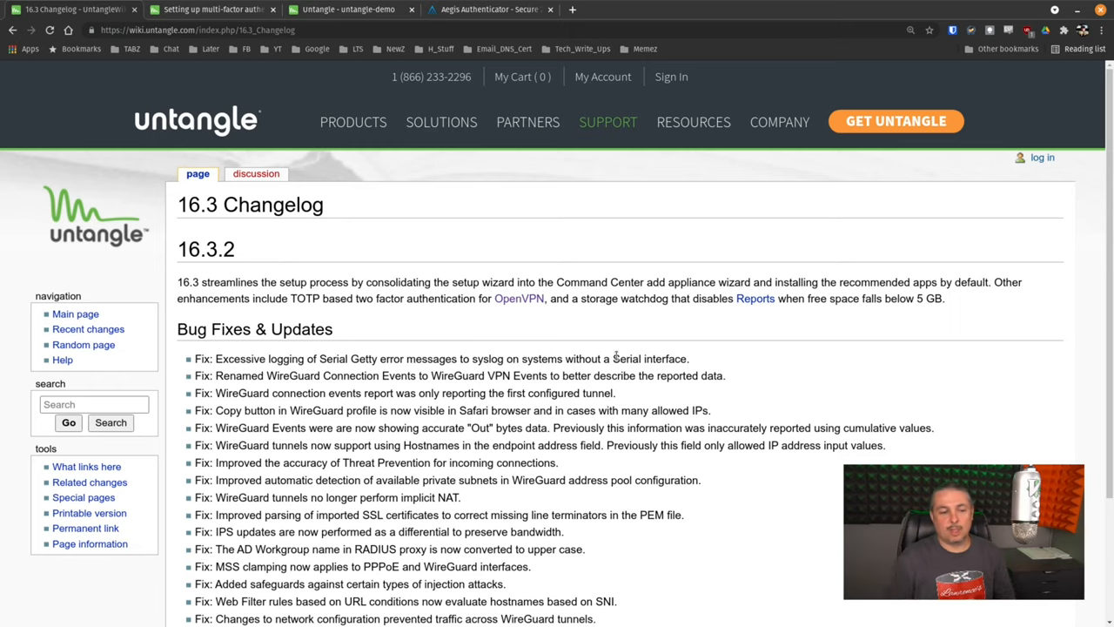
Highlight the 16.3 changelog's TOTP-for-OpenVPN note, then view the Aegis Authenticator and Untangle MFA support pages
{"action": "scroll", "scroll_direction": "down", "scroll_amount": 3}
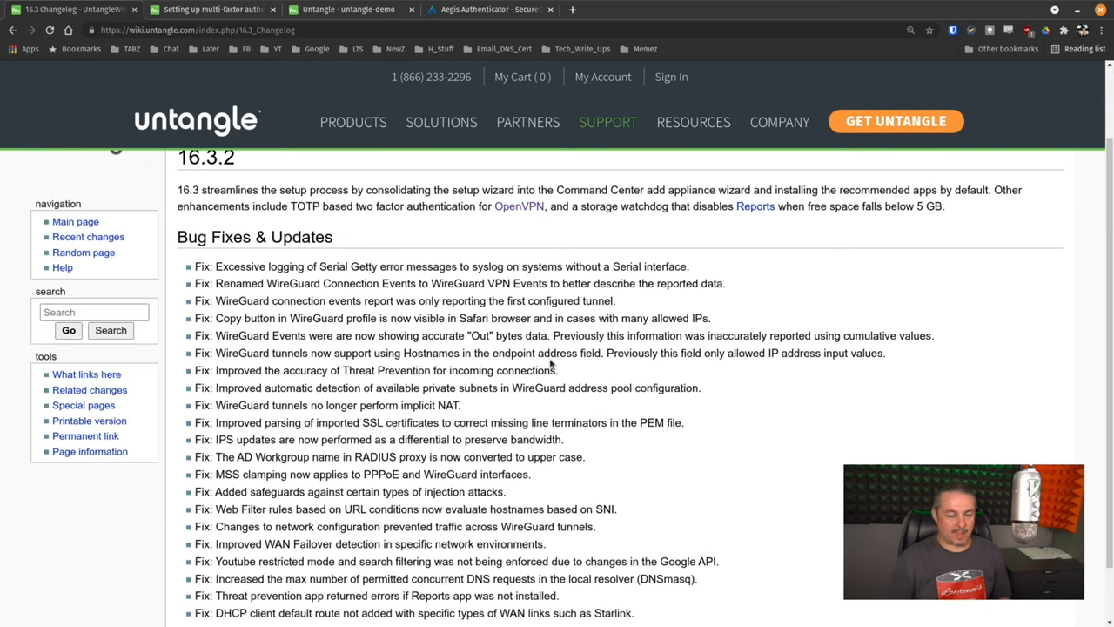
{"action": "scroll", "scroll_direction": "down", "scroll_amount": 3}
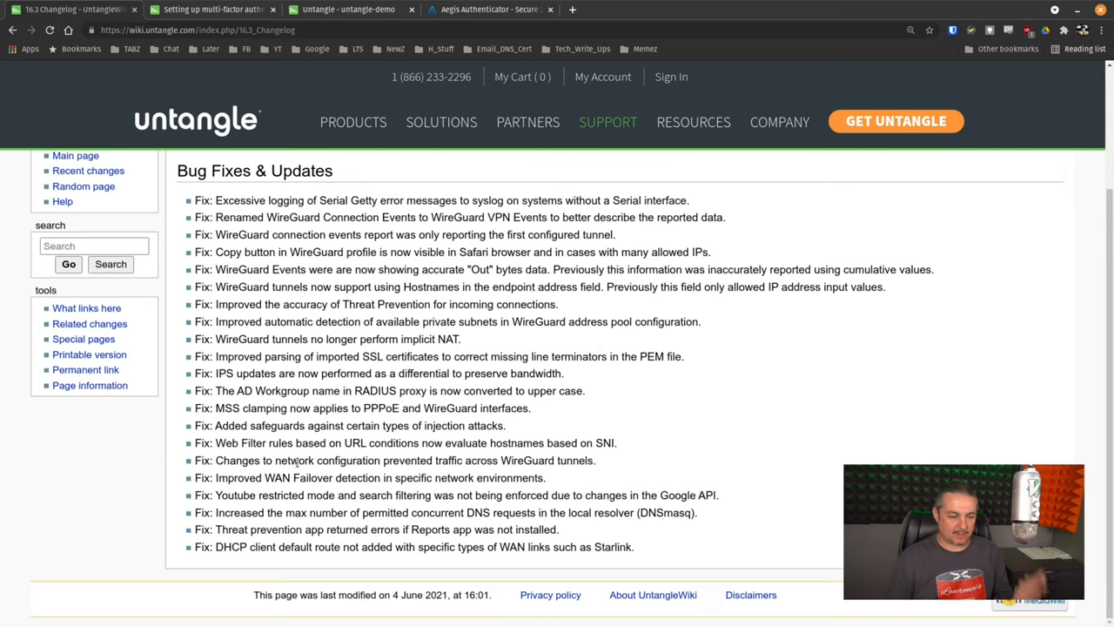
{"action": "left_click_drag", "start_coordinate": [218, 443], "coordinate": [495, 444]}
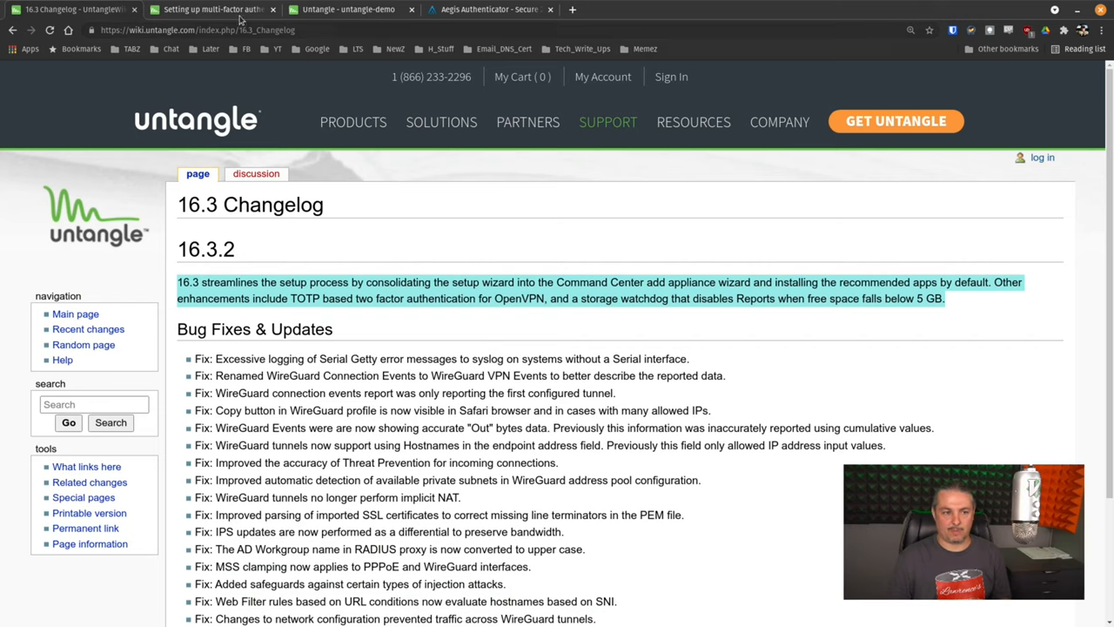
{"action": "left_click", "coordinate": [209, 11]}
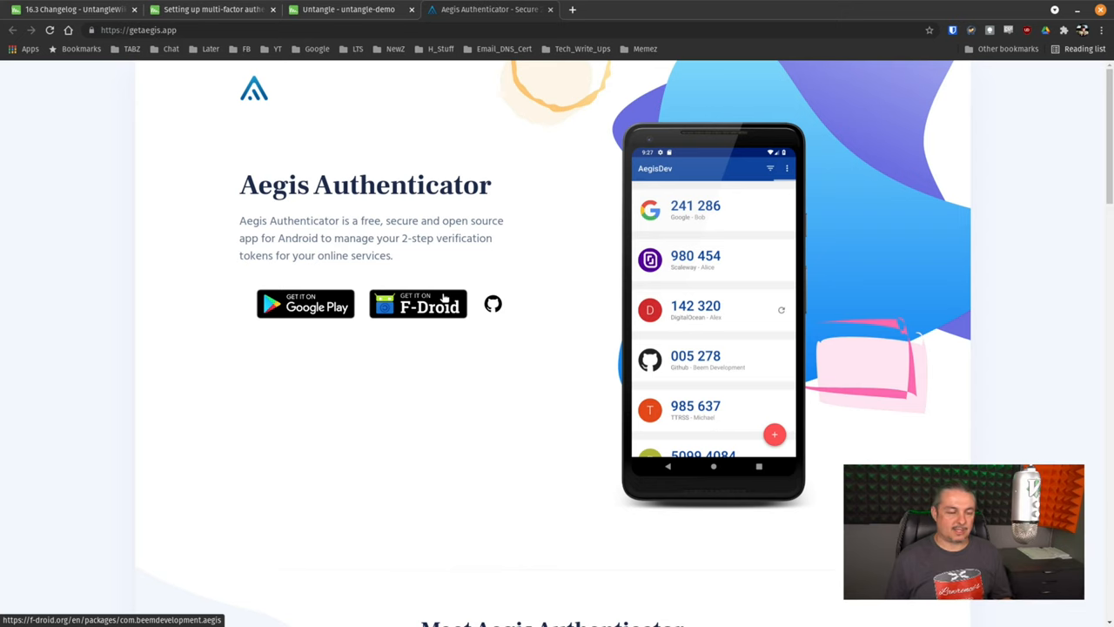
{"action": "left_click", "coordinate": [209, 11]}
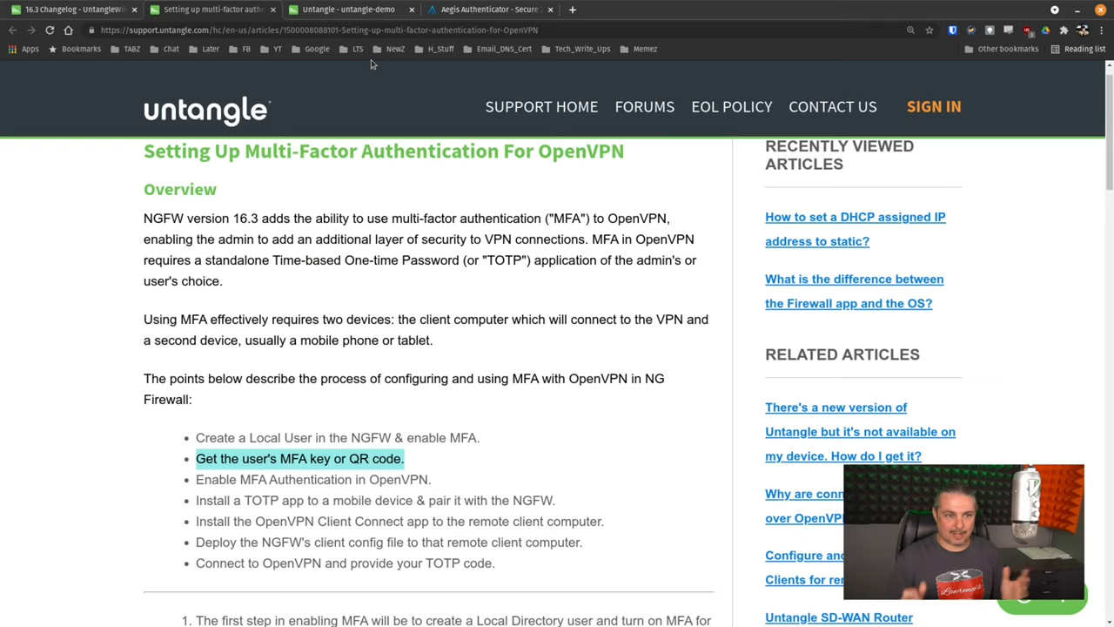
From the Untangle dashboard go to OpenVPN Server settings and the Local Directory user list
{"action": "left_click", "coordinate": [347, 11]}
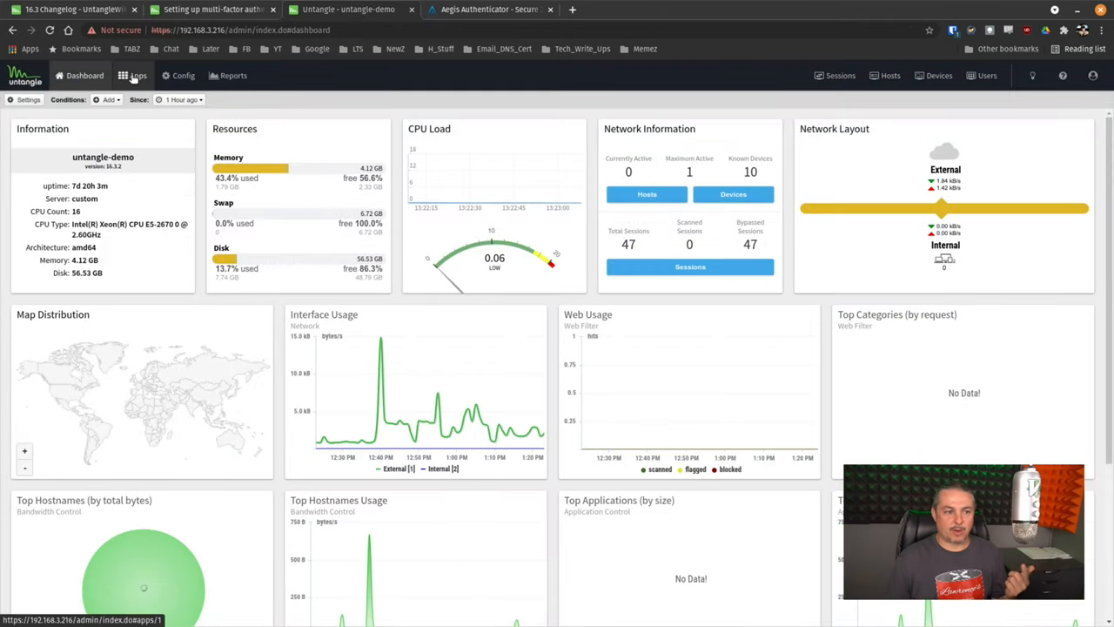
{"action": "left_click", "coordinate": [138, 75]}
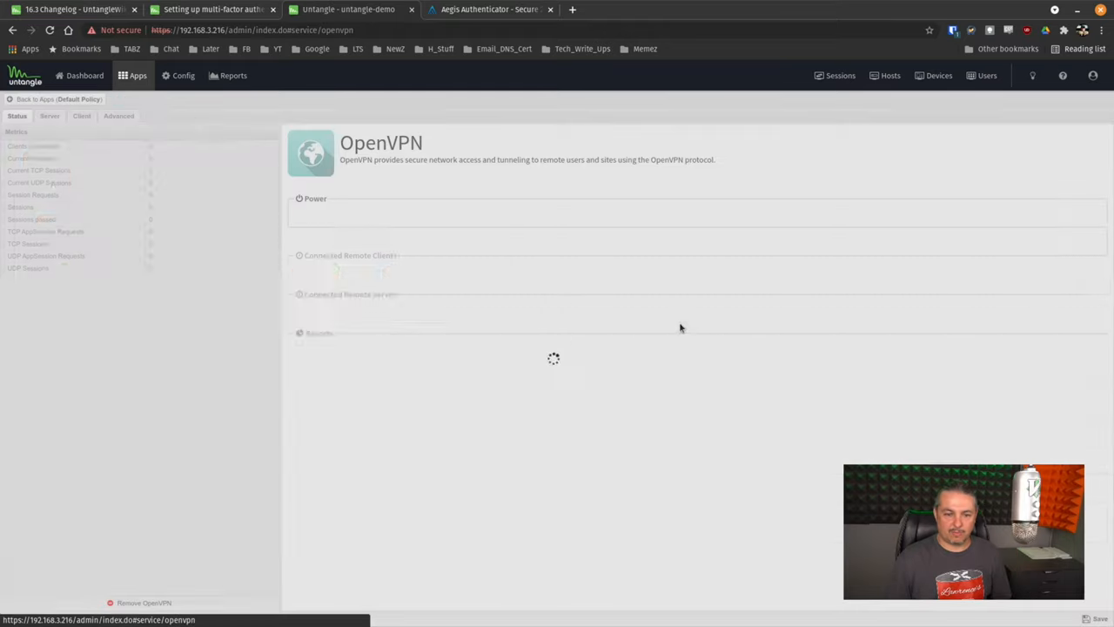
{"action": "left_click", "coordinate": [49, 115]}
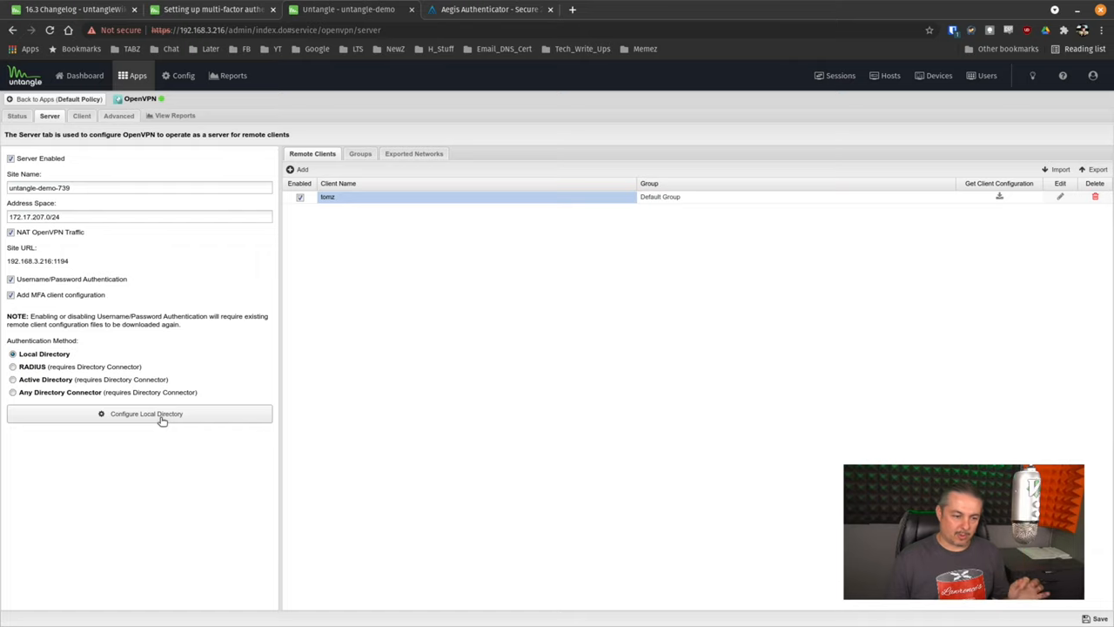
{"action": "left_click", "coordinate": [146, 412]}
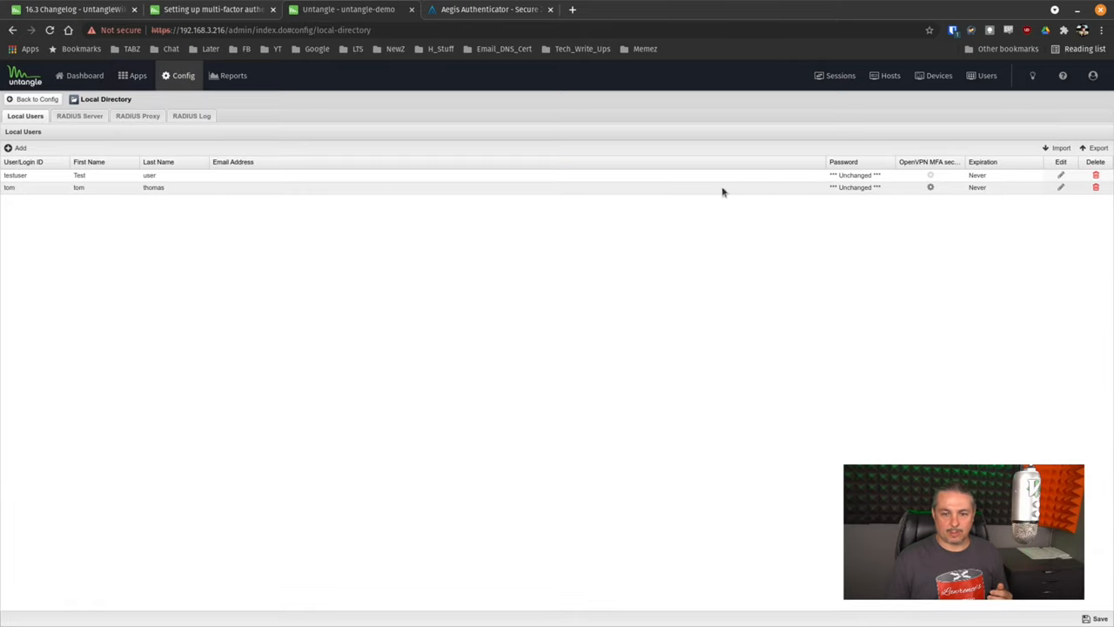
{"action": "mouse_move", "coordinate": [265, 199]}
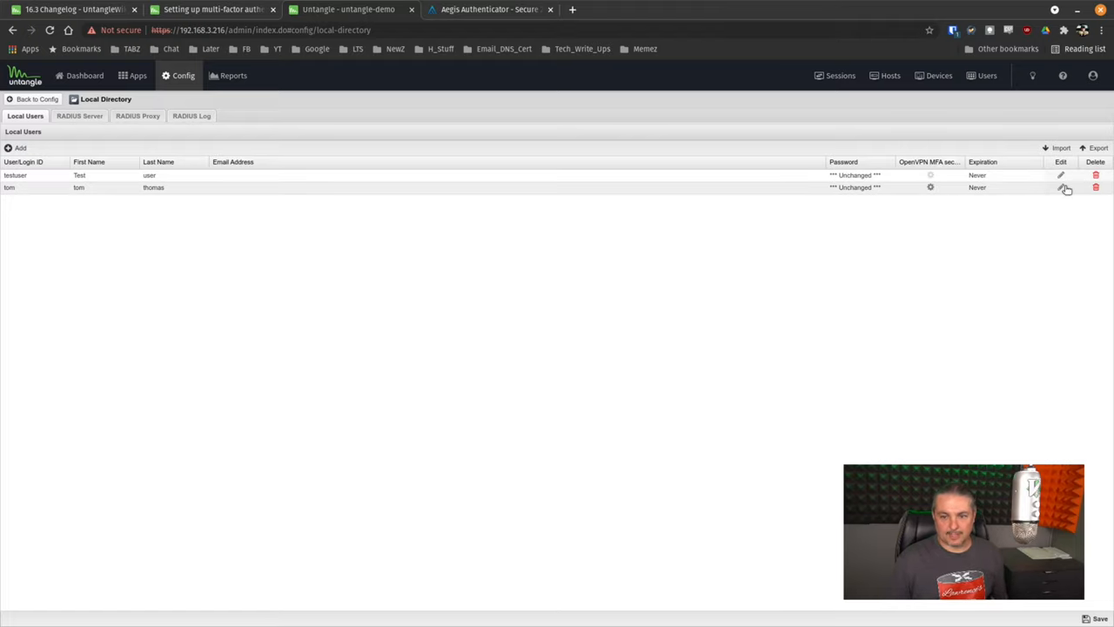
View the second local user's MFA secret as a QR code, then close without changes
{"action": "left_click", "coordinate": [1060, 188]}
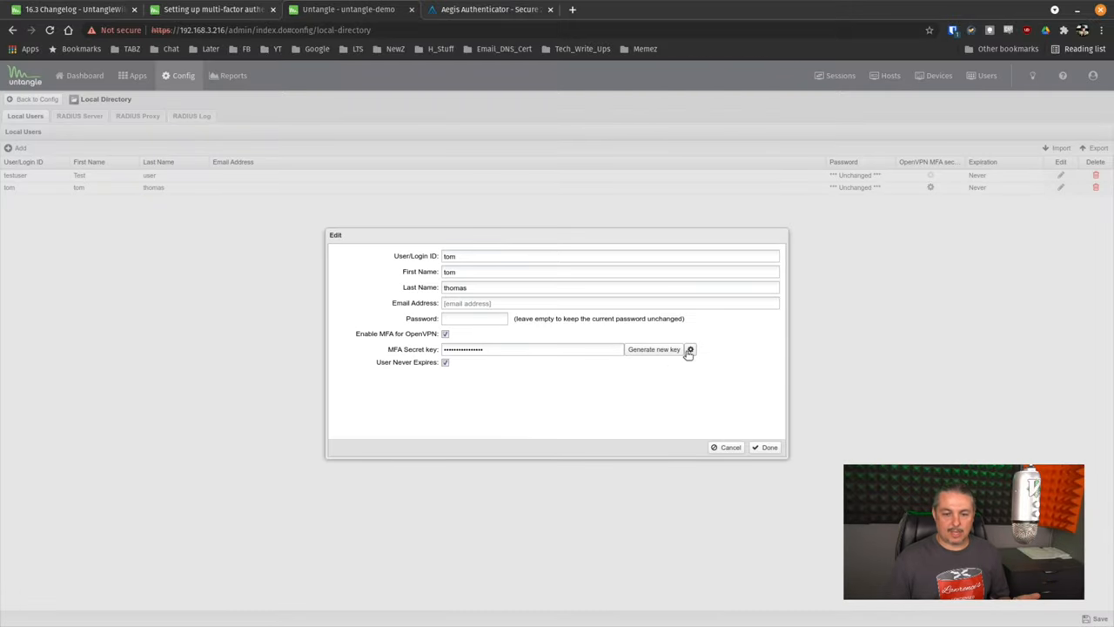
{"action": "left_click", "coordinate": [689, 348]}
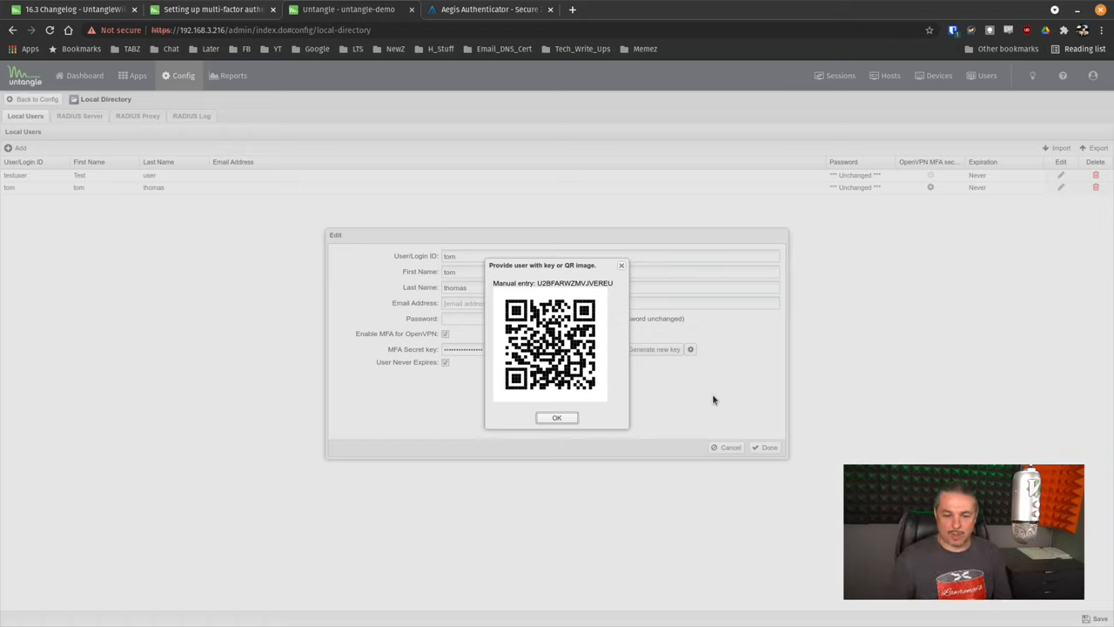
{"action": "mouse_move", "coordinate": [540, 288]}
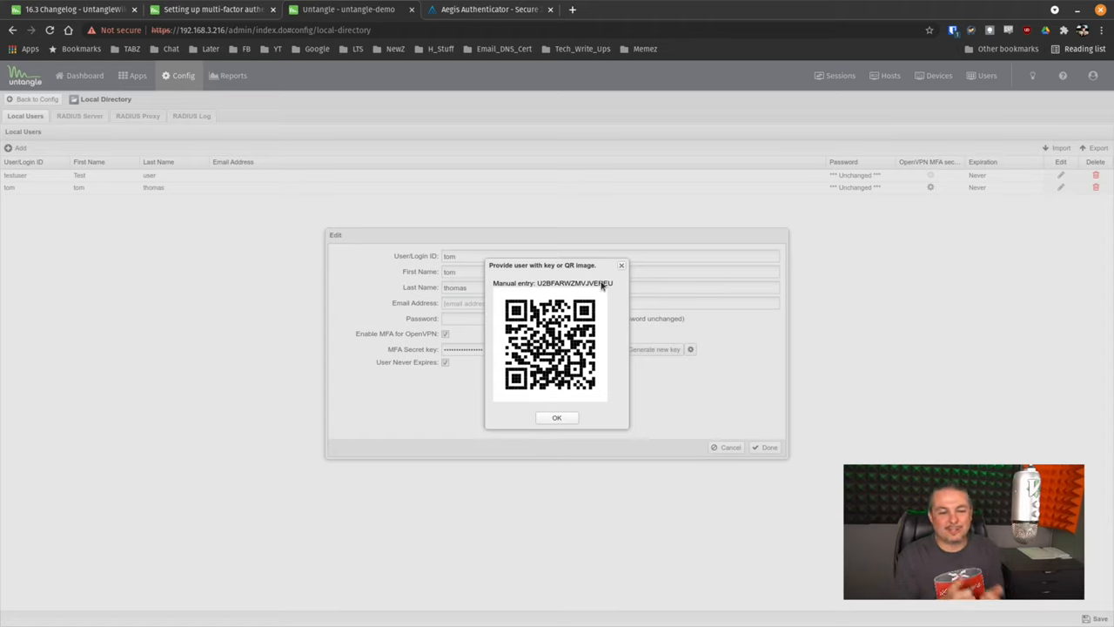
{"action": "mouse_move", "coordinate": [612, 265]}
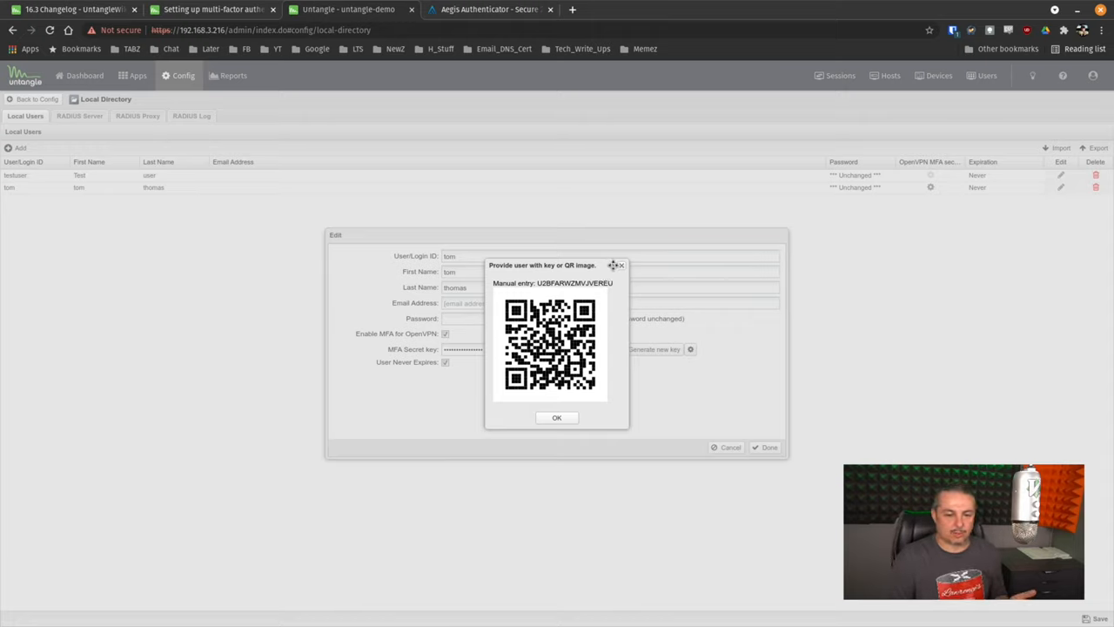
{"action": "left_click", "coordinate": [557, 418]}
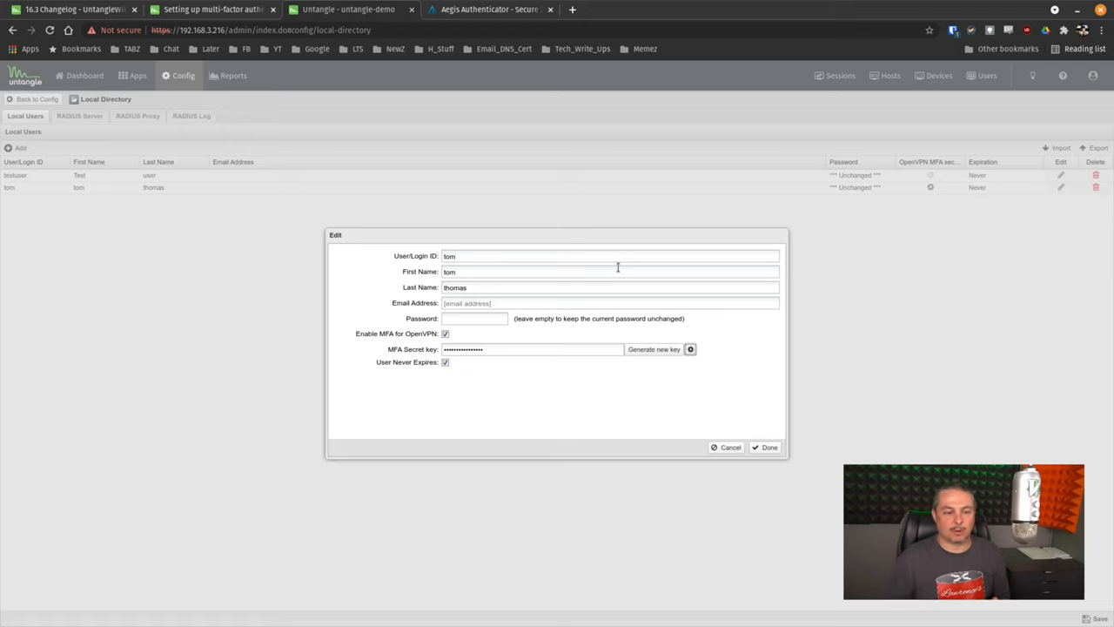
{"action": "left_click", "coordinate": [764, 445]}
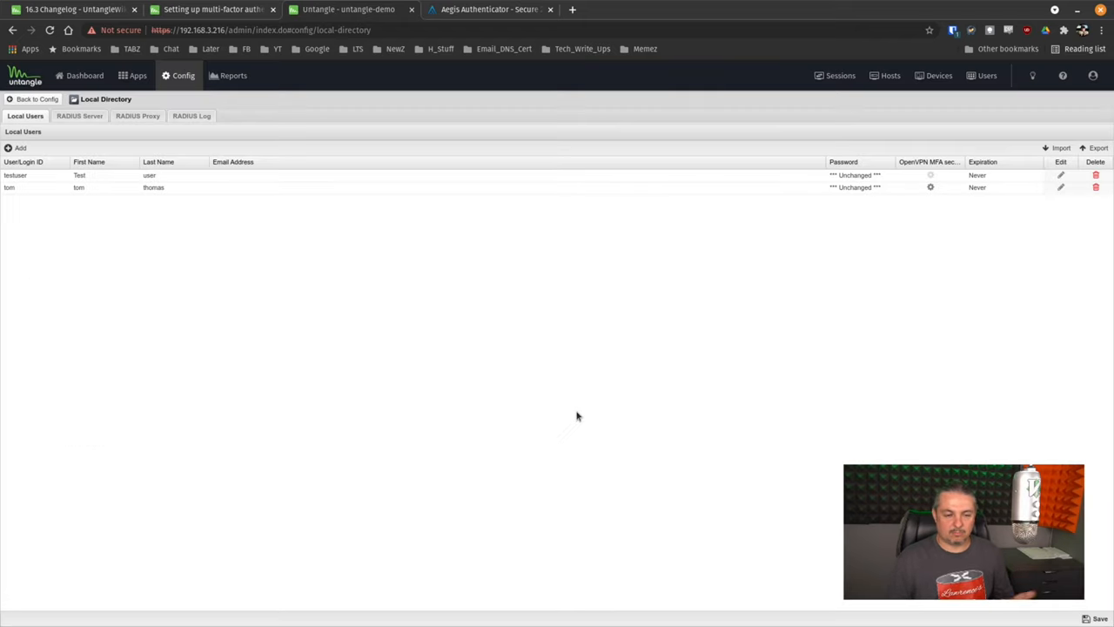
Download the remote client's .ovpn configuration from the OpenVPN Server page
{"action": "left_click", "coordinate": [132, 75]}
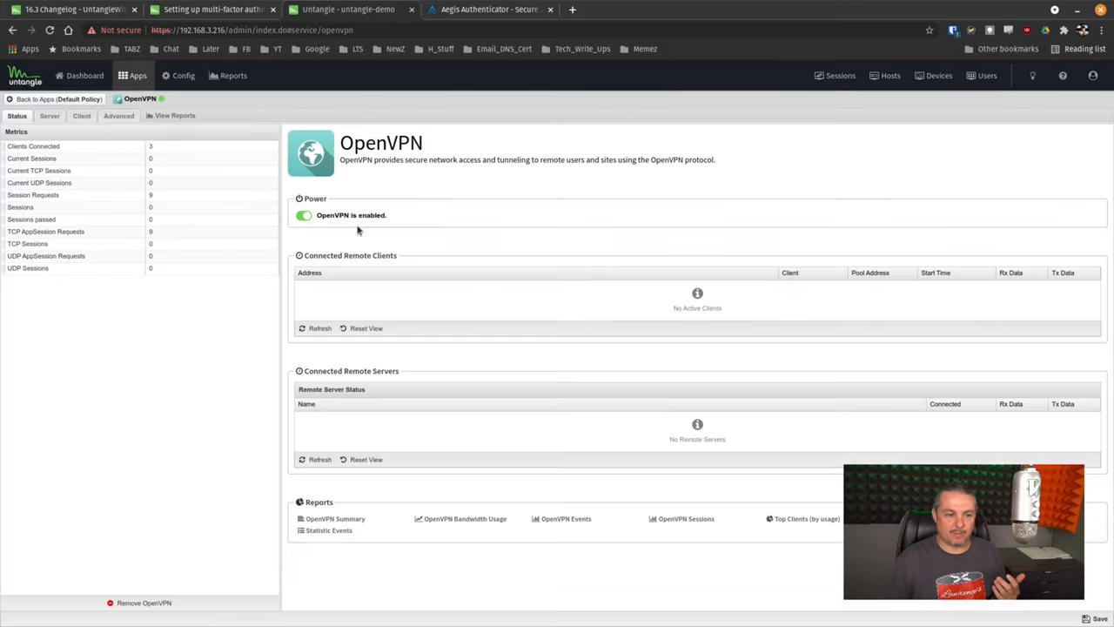
{"action": "left_click", "coordinate": [48, 115]}
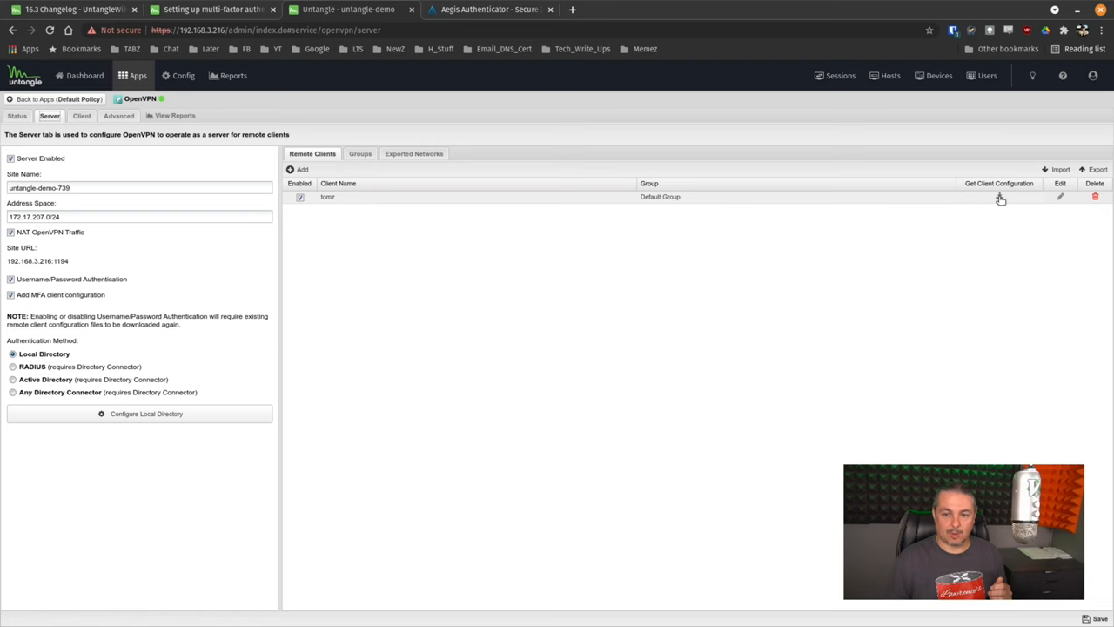
{"action": "left_click", "coordinate": [999, 196]}
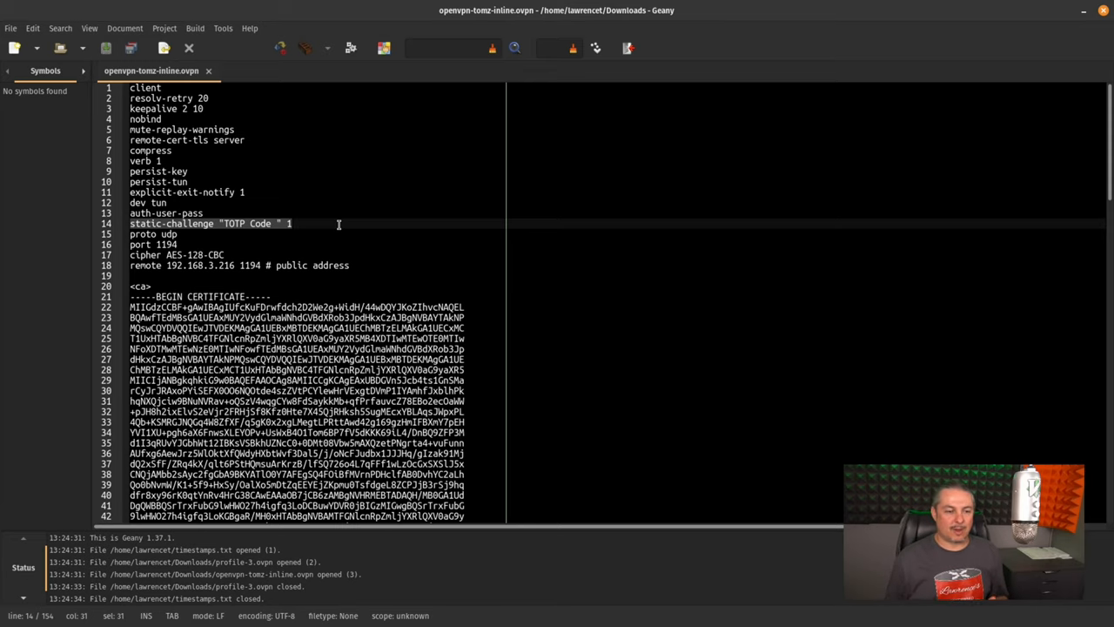
Read through the .ovpn profile in Geany, including the static-challenge "TOTP Code" 1 line
{"action": "left_click", "coordinate": [204, 212]}
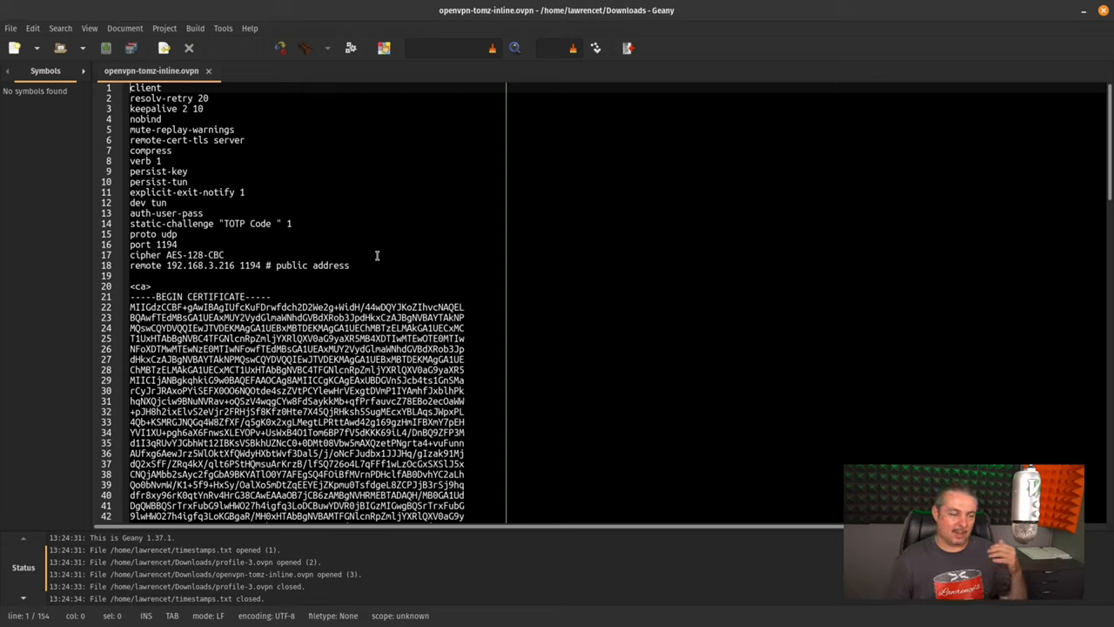
{"action": "mouse_move", "coordinate": [498, 181]}
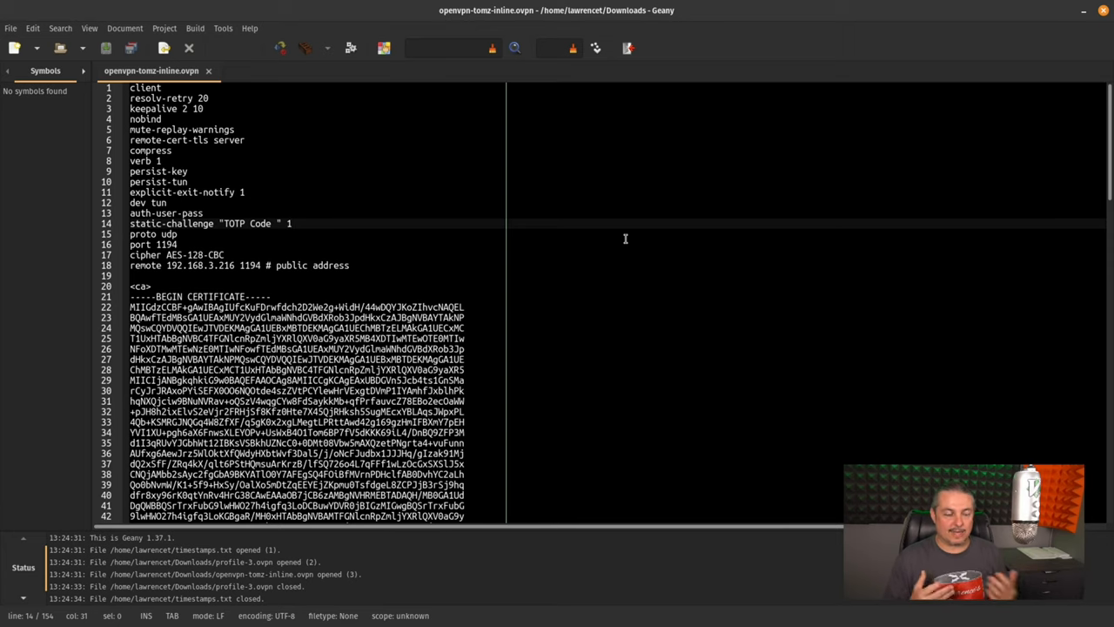
{"action": "scroll", "scroll_direction": "down", "scroll_amount": 3}
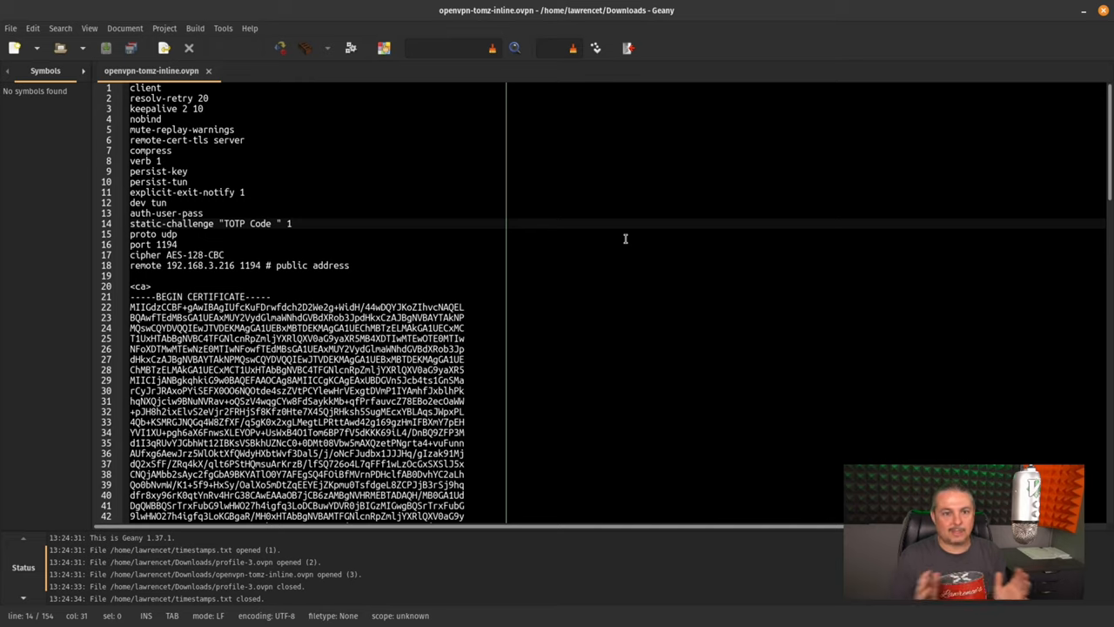
{"action": "left_click", "coordinate": [291, 222]}
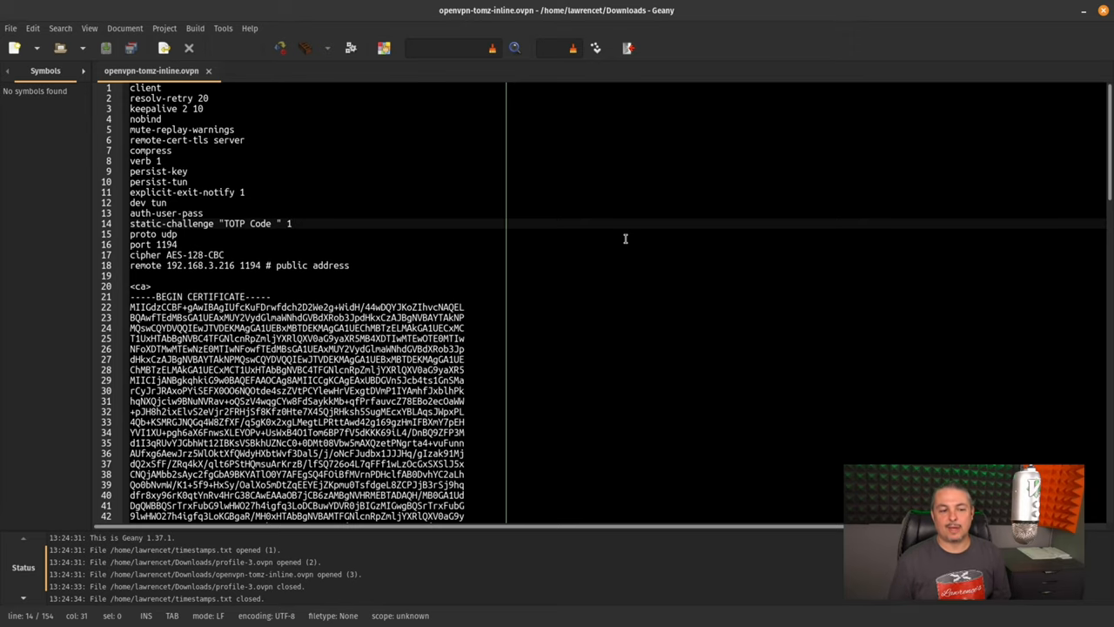
{"action": "scroll", "scroll_direction": "down", "scroll_amount": 3}
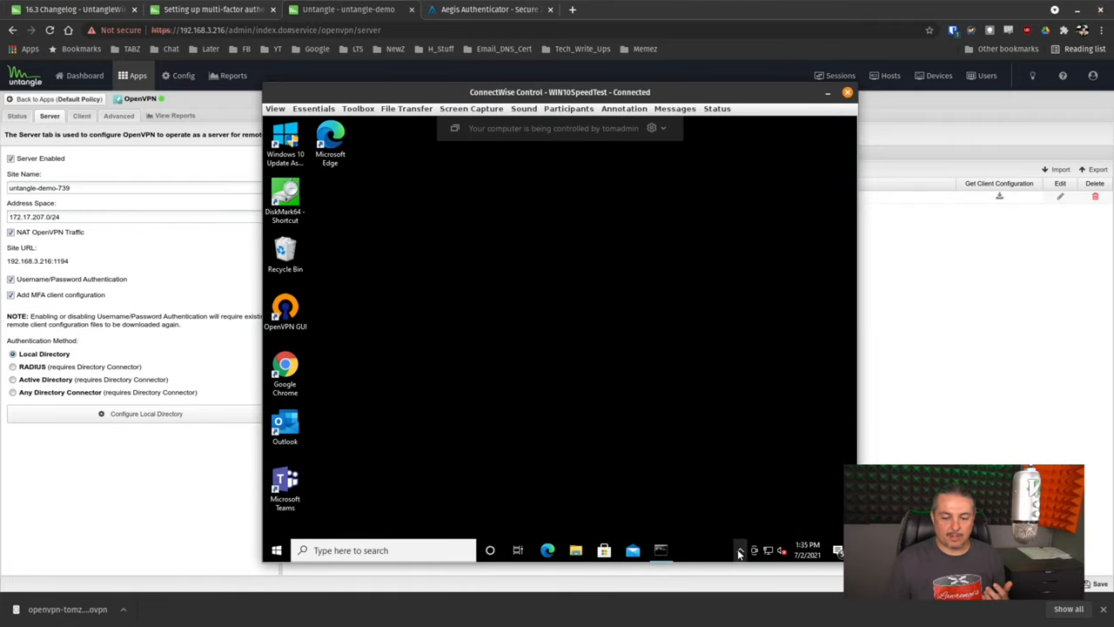
Start an OpenVPN GUI connection from the tray and rerun the ping to 192.168.20.1
{"action": "right_click", "coordinate": [738, 549]}
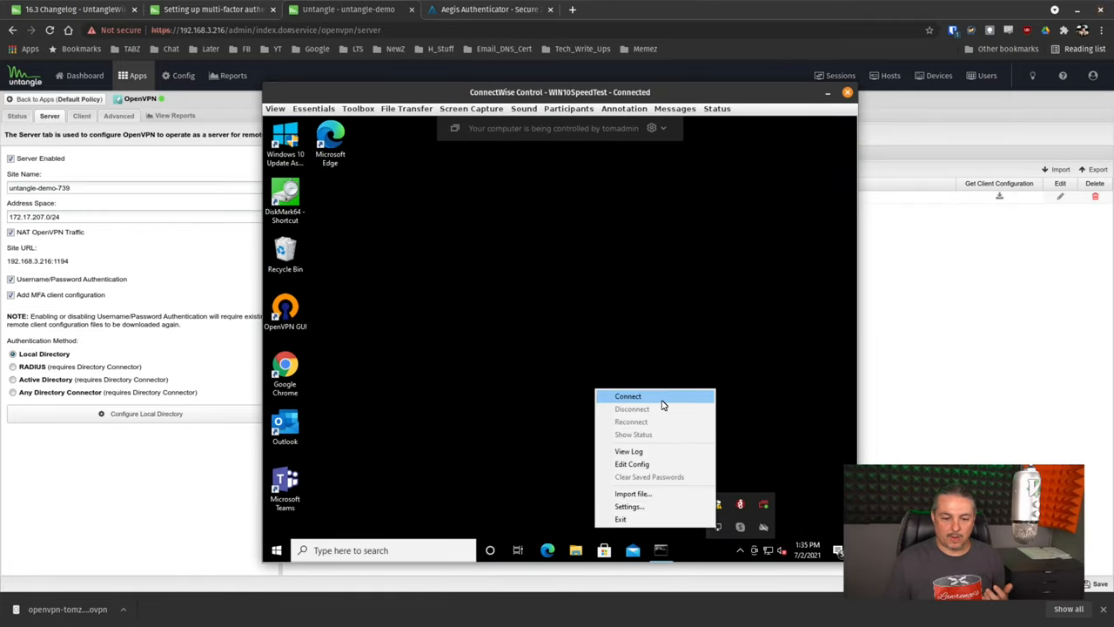
{"action": "mouse_move", "coordinate": [633, 494]}
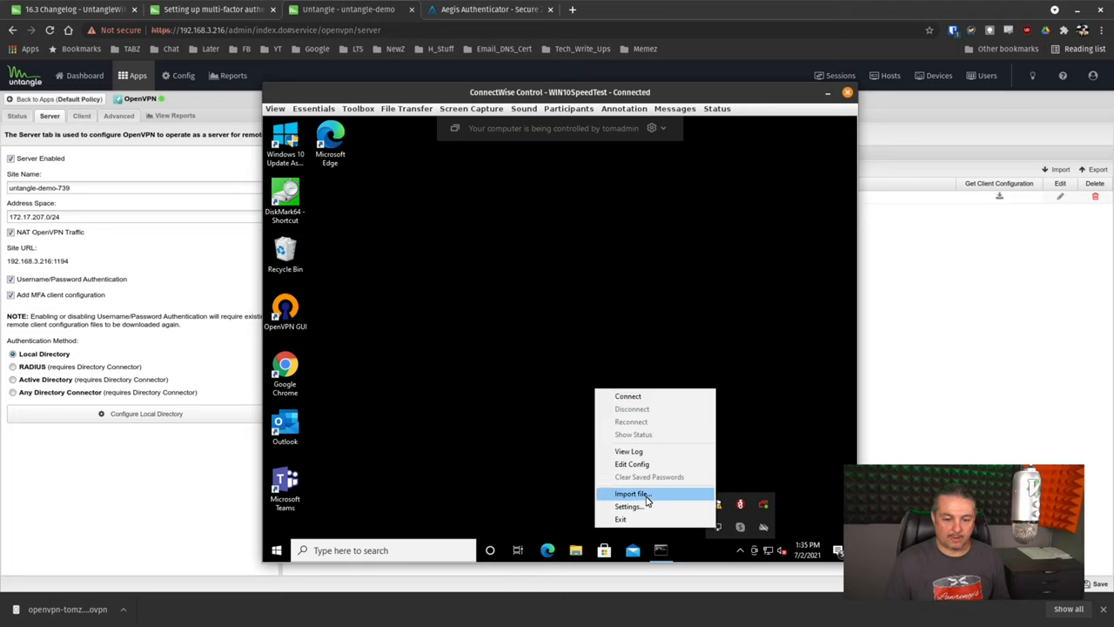
{"action": "mouse_move", "coordinate": [665, 497]}
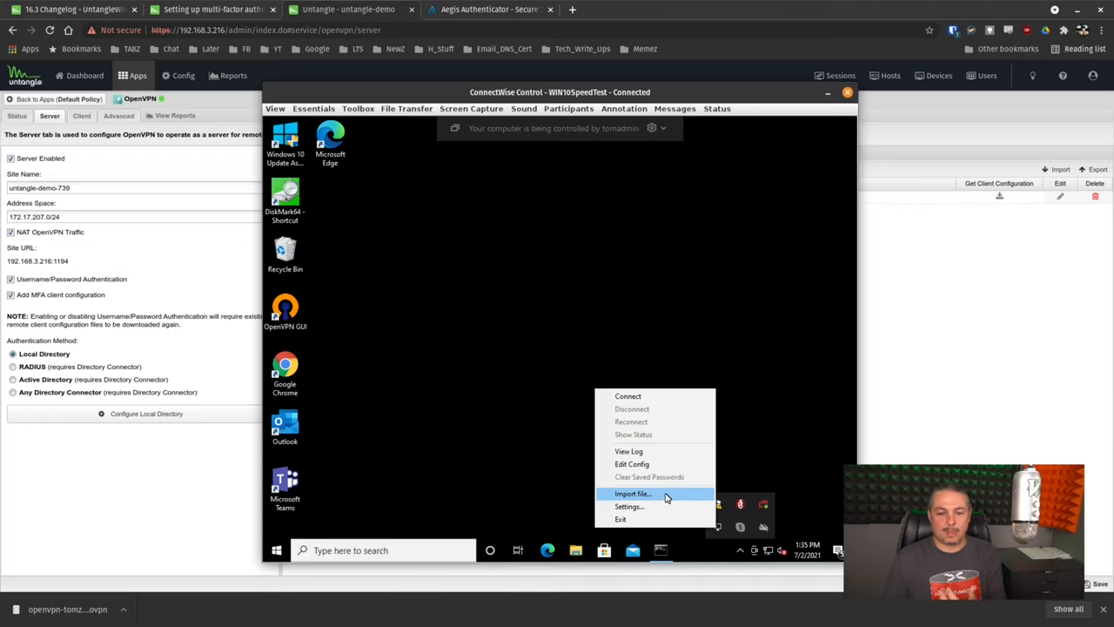
{"action": "left_click", "coordinate": [686, 363]}
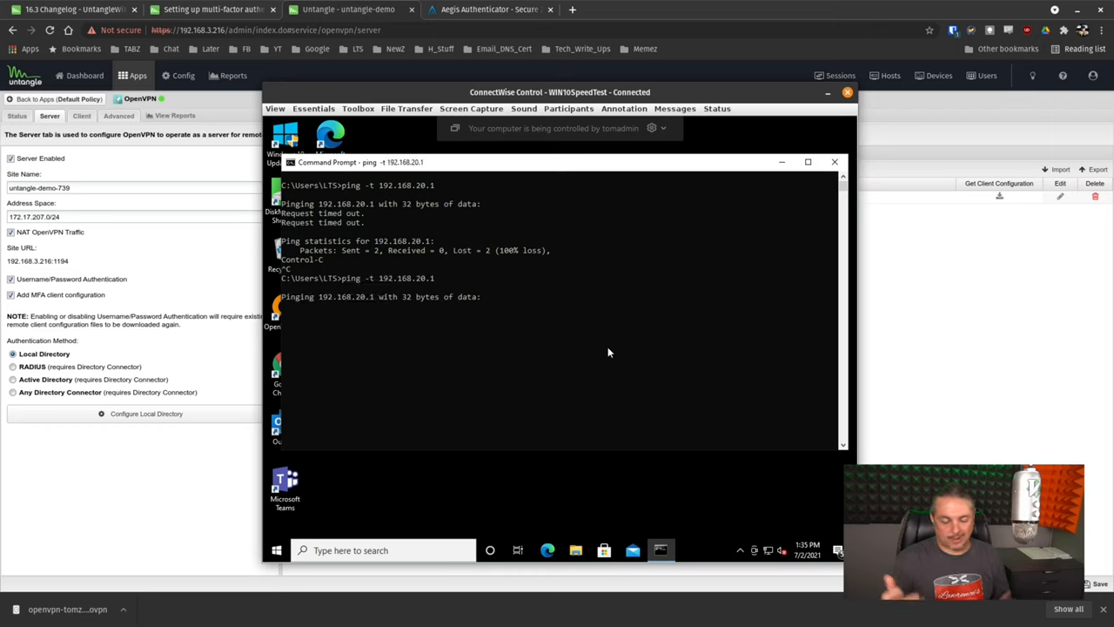
{"action": "key", "text": "ctrl+c"}
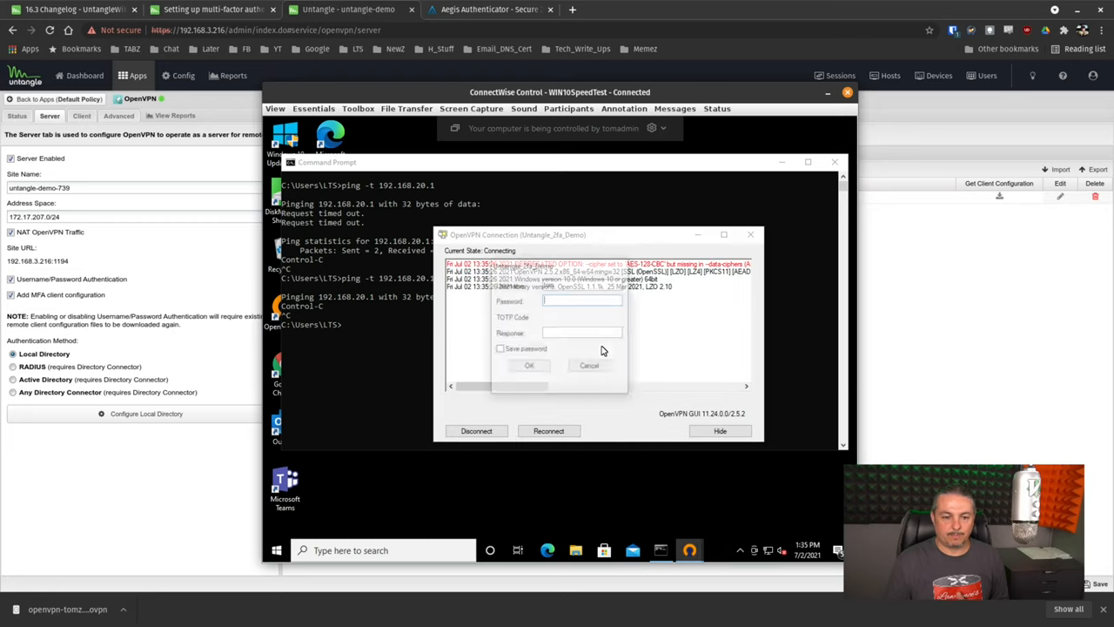
{"action": "type", "text": "tom"}
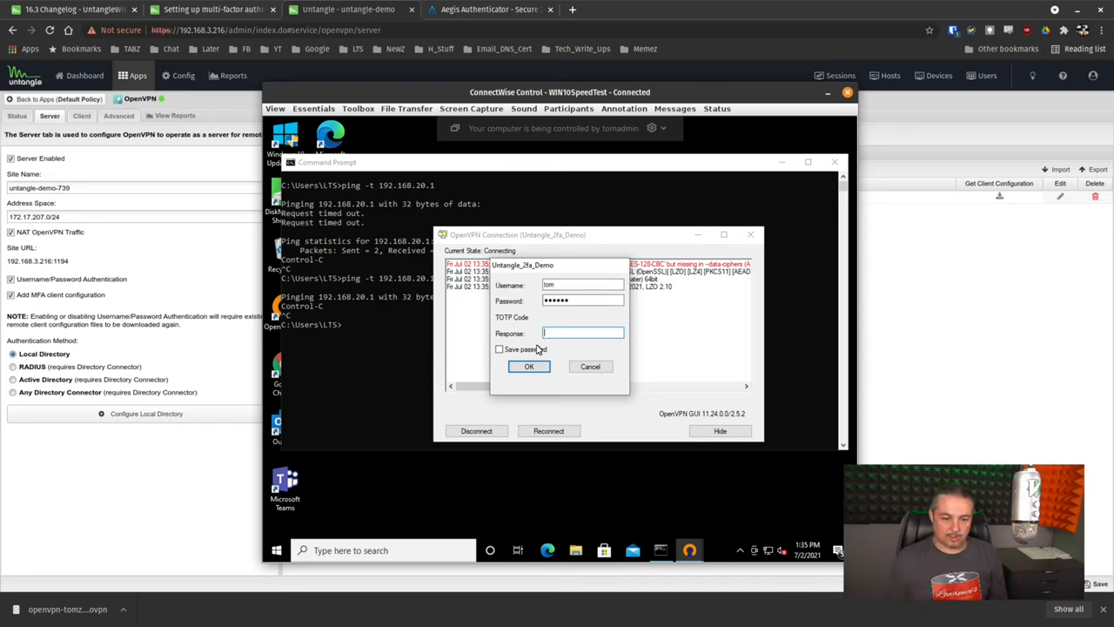
{"action": "left_click", "coordinate": [500, 348]}
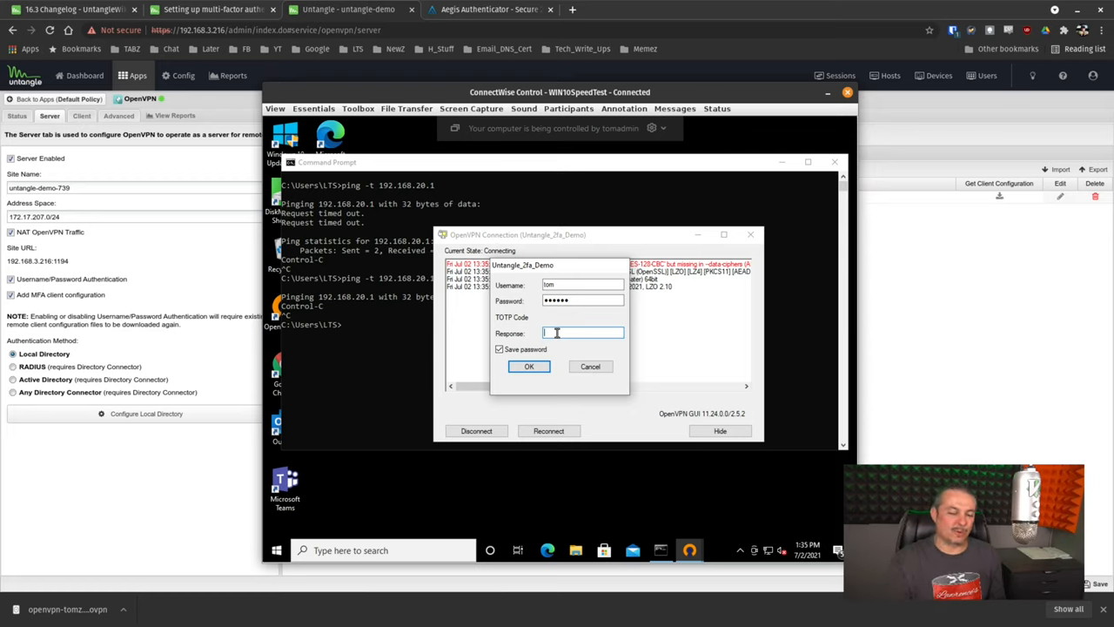
{"action": "left_click", "coordinate": [500, 348]}
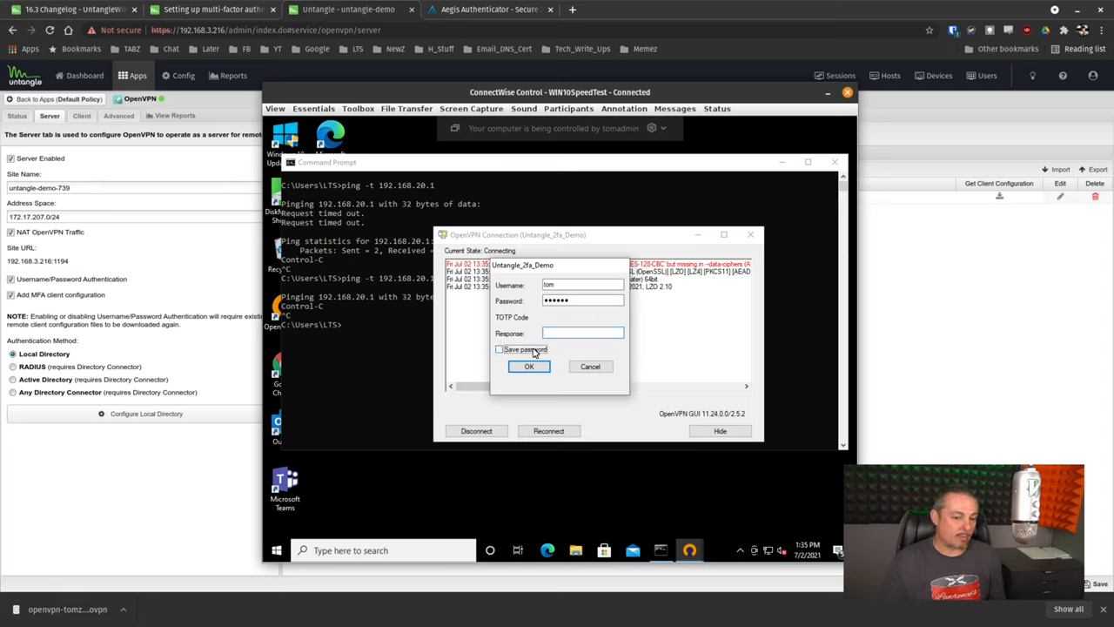
{"action": "left_click", "coordinate": [499, 348]}
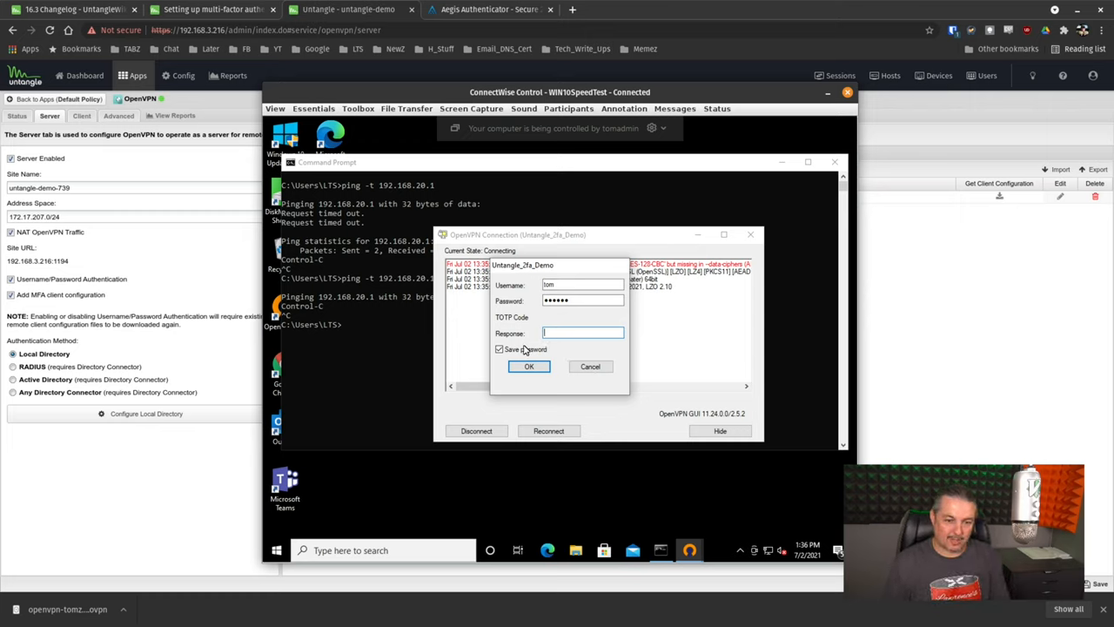
{"action": "left_click", "coordinate": [500, 348]}
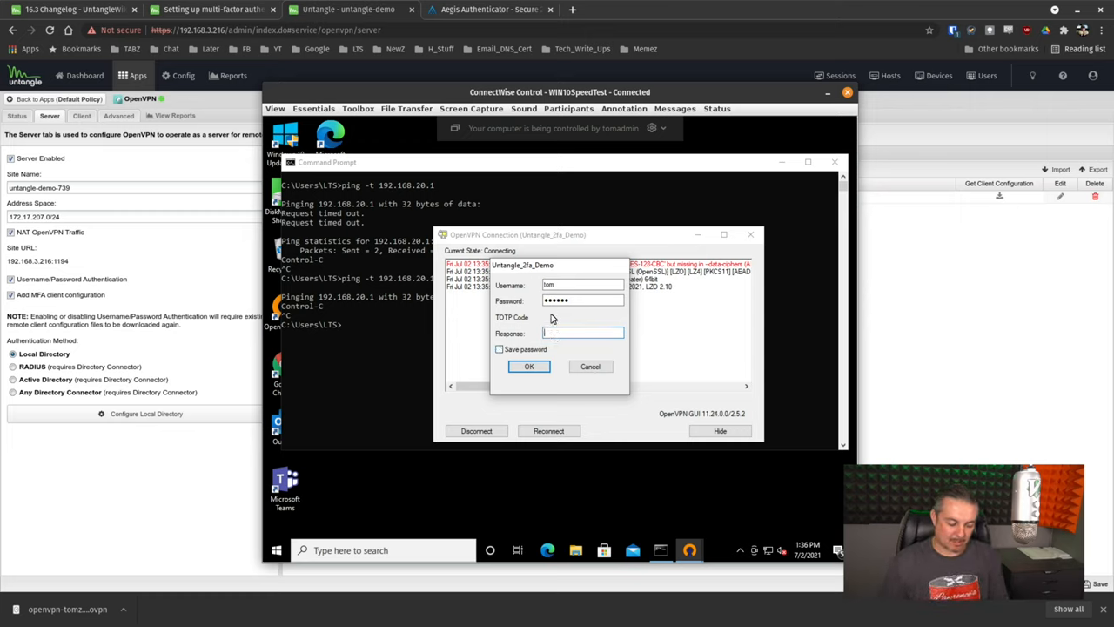
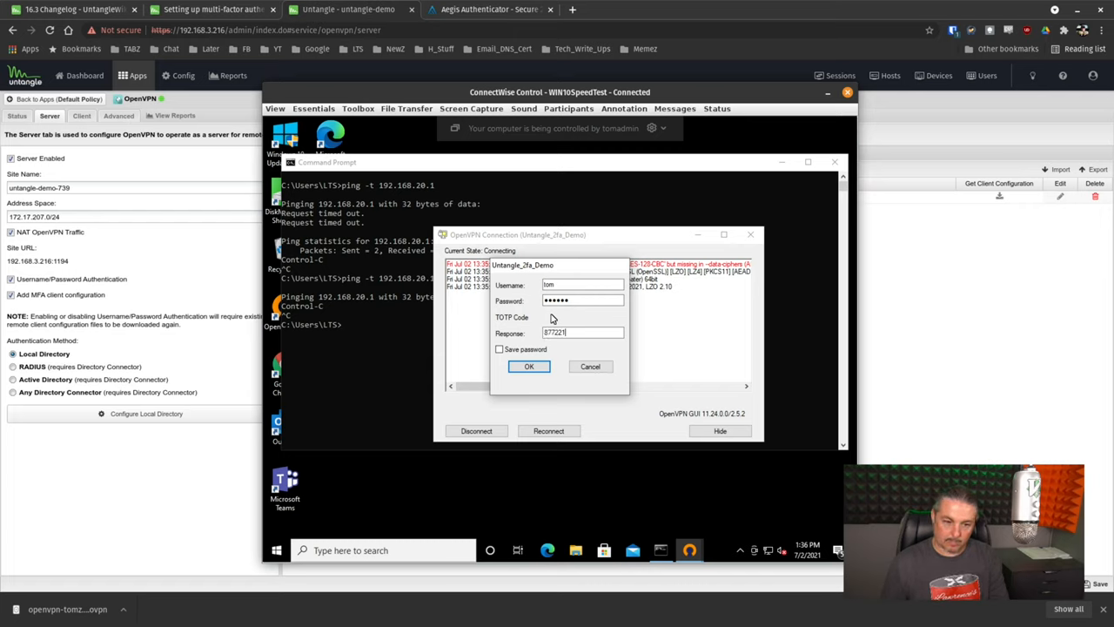
{"action": "left_click", "coordinate": [529, 366]}
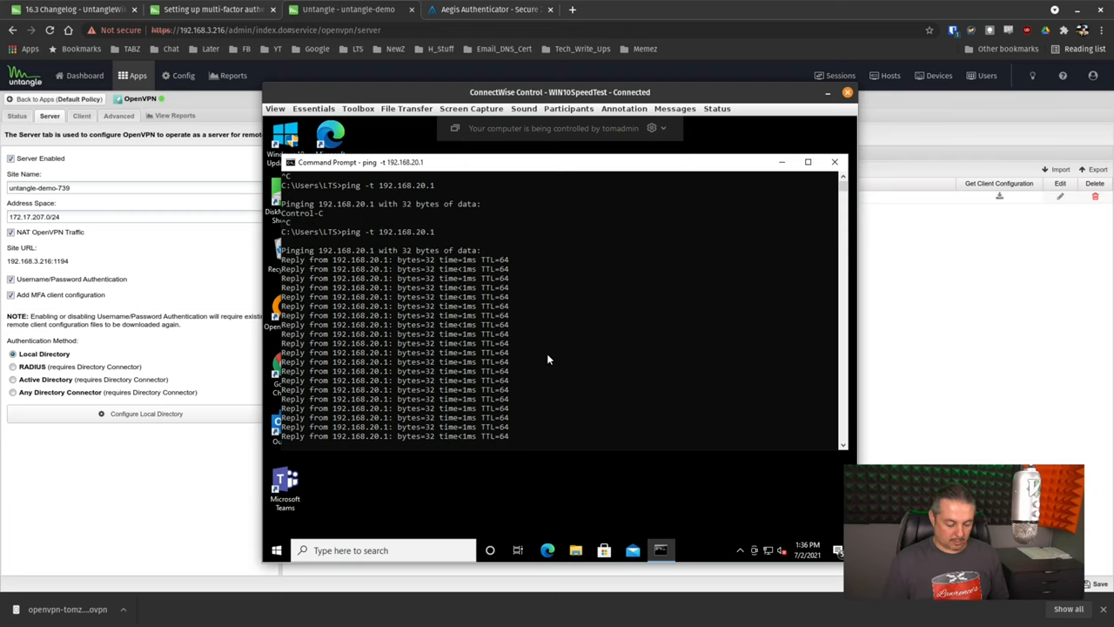
Stop the ping at 0% loss and reconnect OpenVPN from the tray with a fresh TOTP code
{"action": "key", "text": "ctrl+c"}
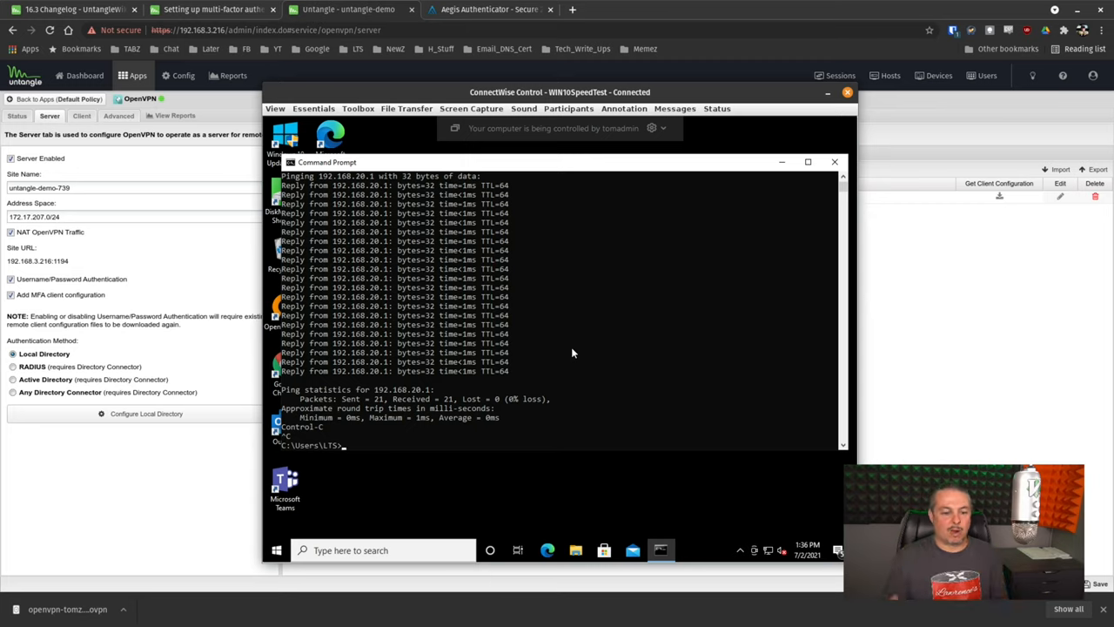
{"action": "left_click", "coordinate": [740, 550]}
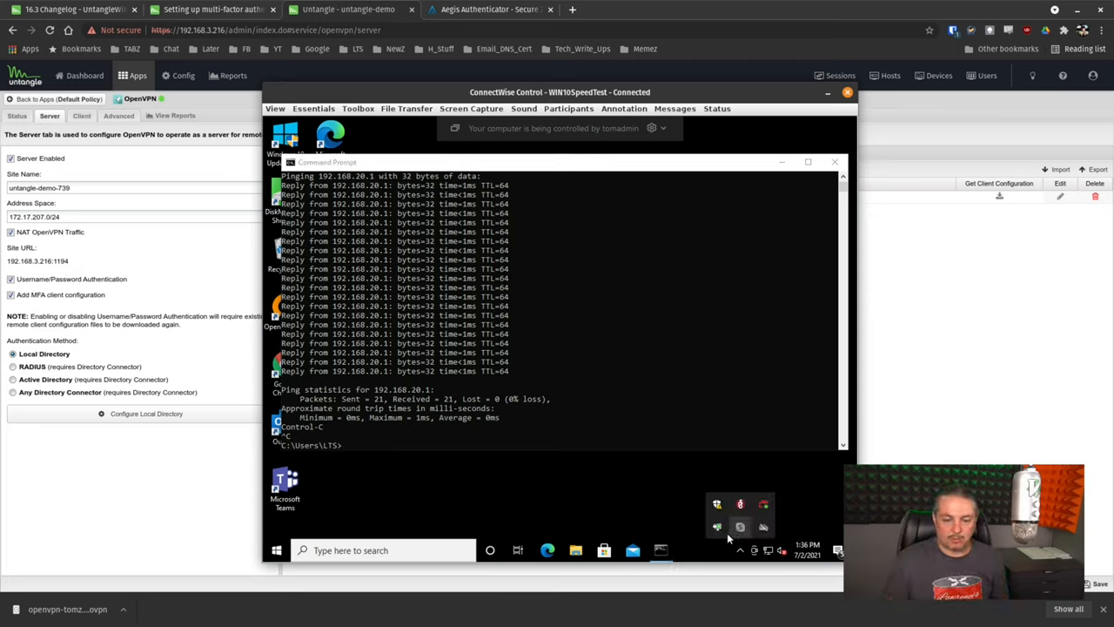
{"action": "right_click", "coordinate": [739, 526]}
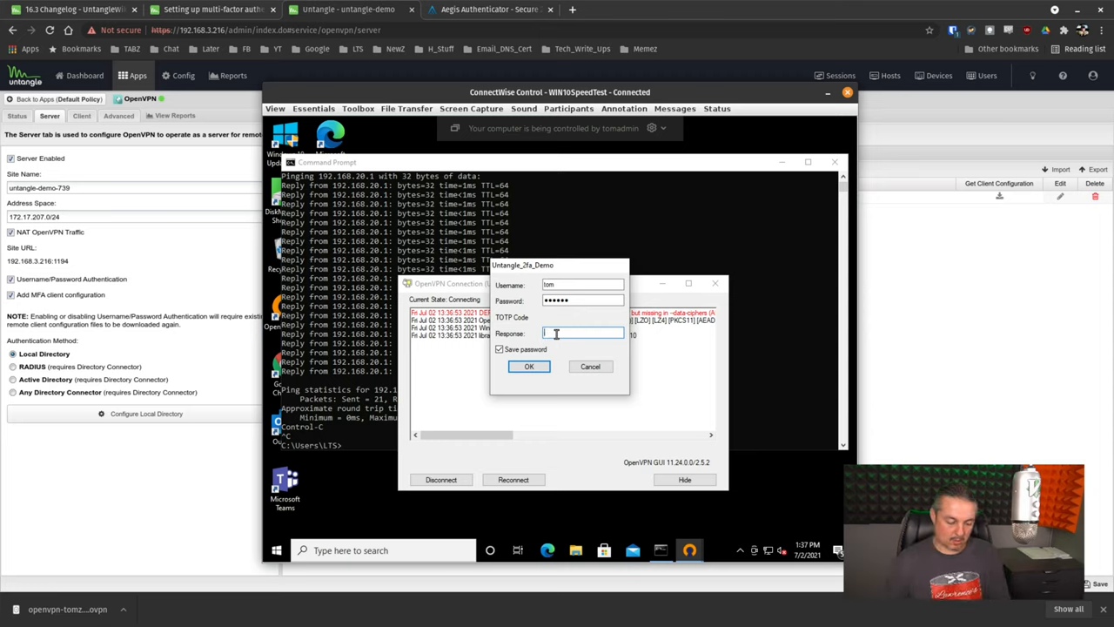
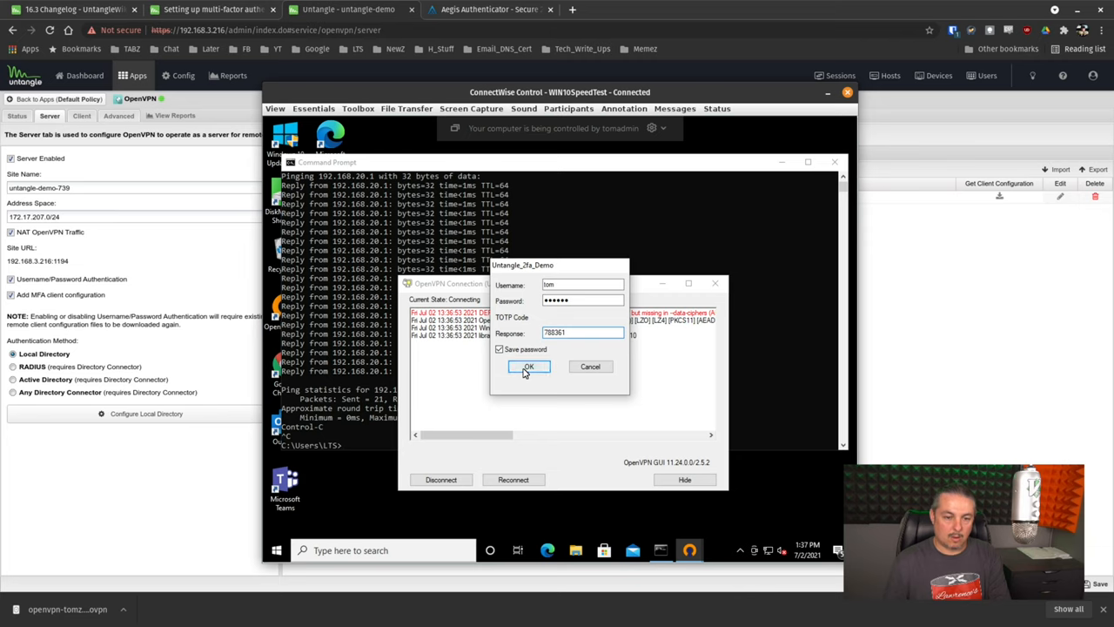
{"action": "left_click", "coordinate": [529, 366]}
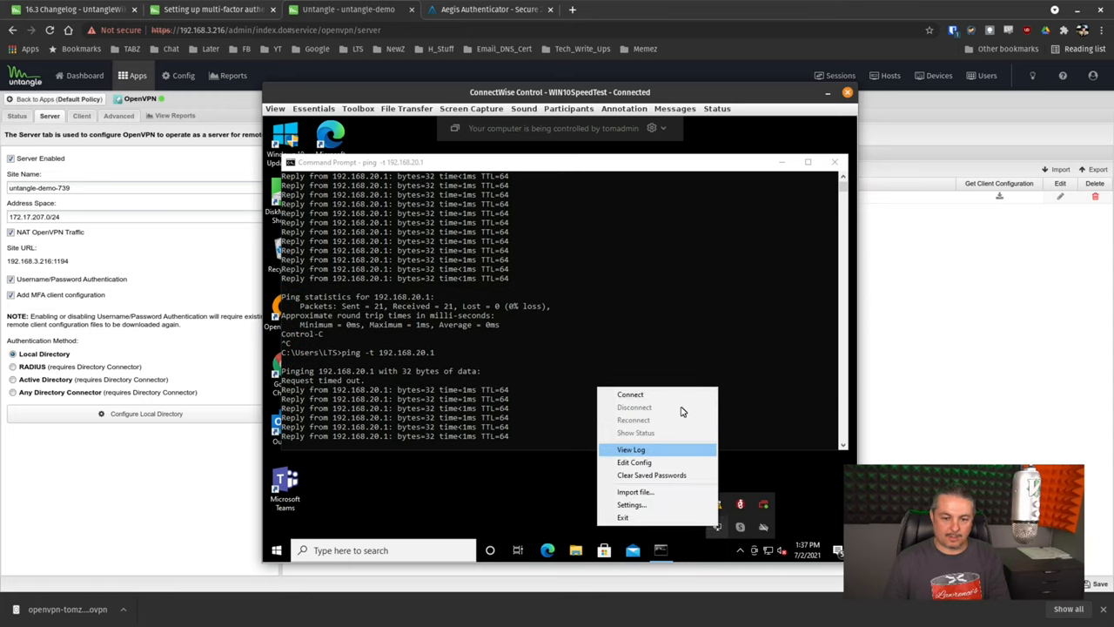
Reconnect the VPN tunnel with the current TOTP code so ping replies from 192.168.20.1 resume
{"action": "left_click", "coordinate": [630, 393]}
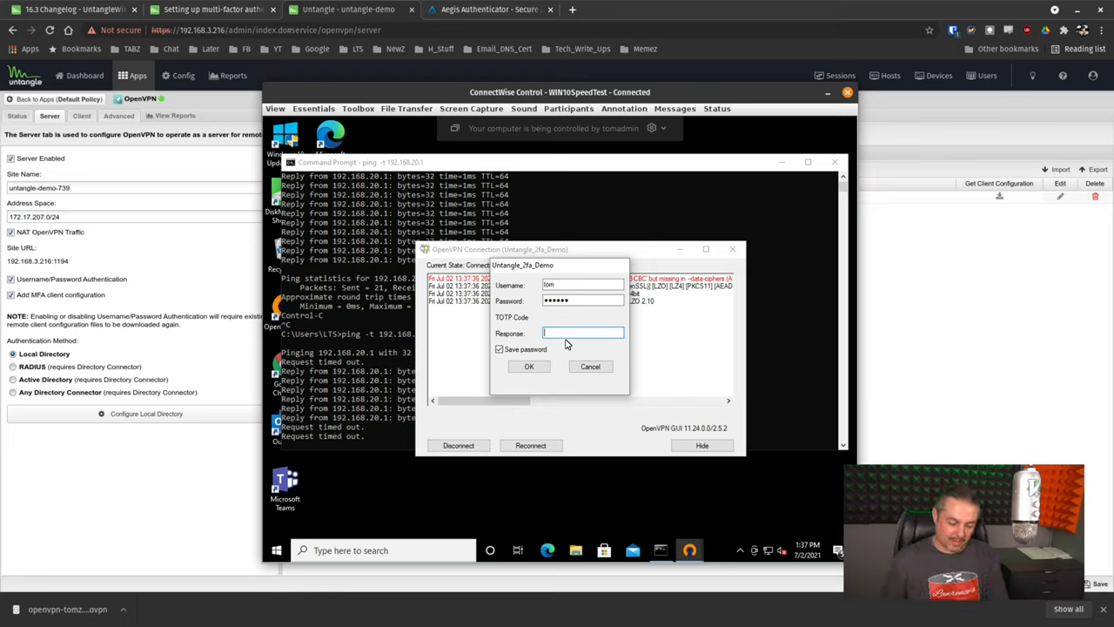
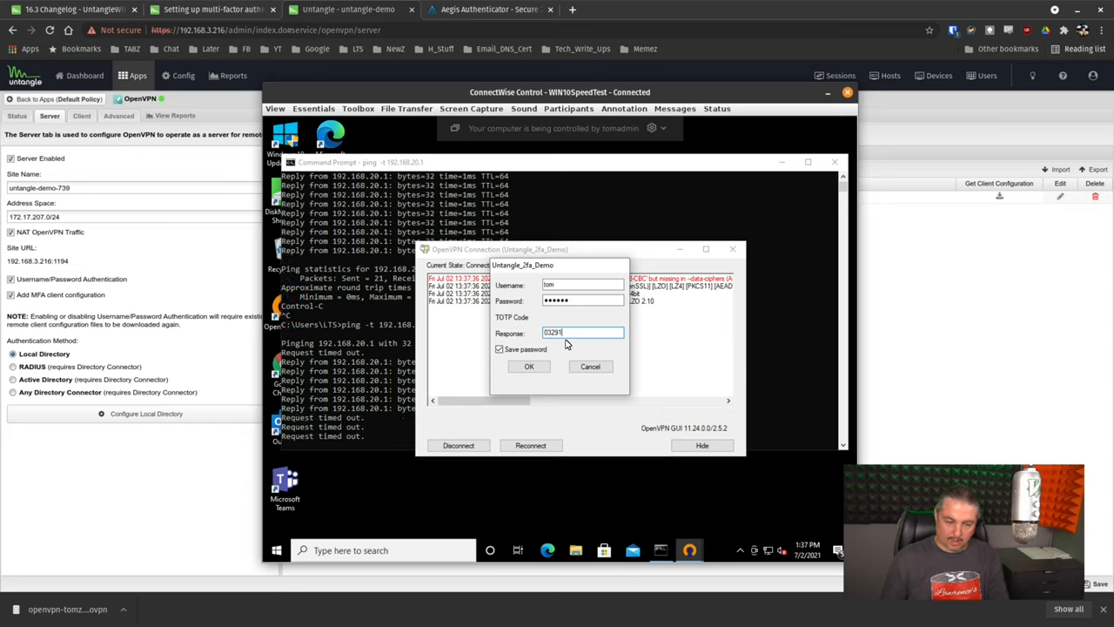
{"action": "left_click", "coordinate": [529, 366]}
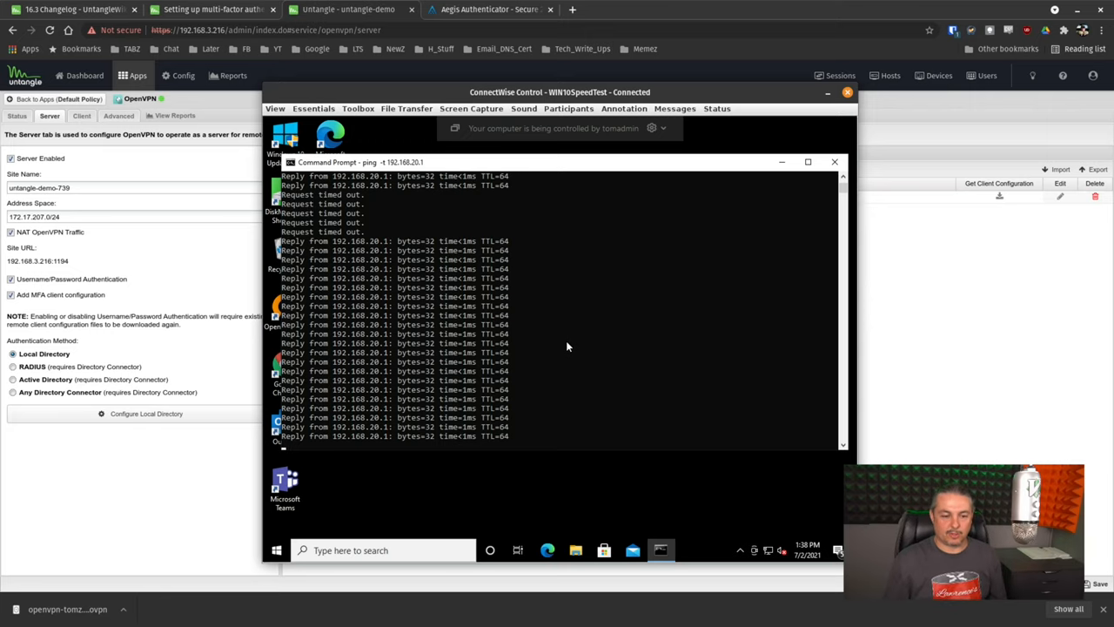
Stop the ping test before showing the Lawrence Technology Services store
{"action": "key", "text": "ctrl+c"}
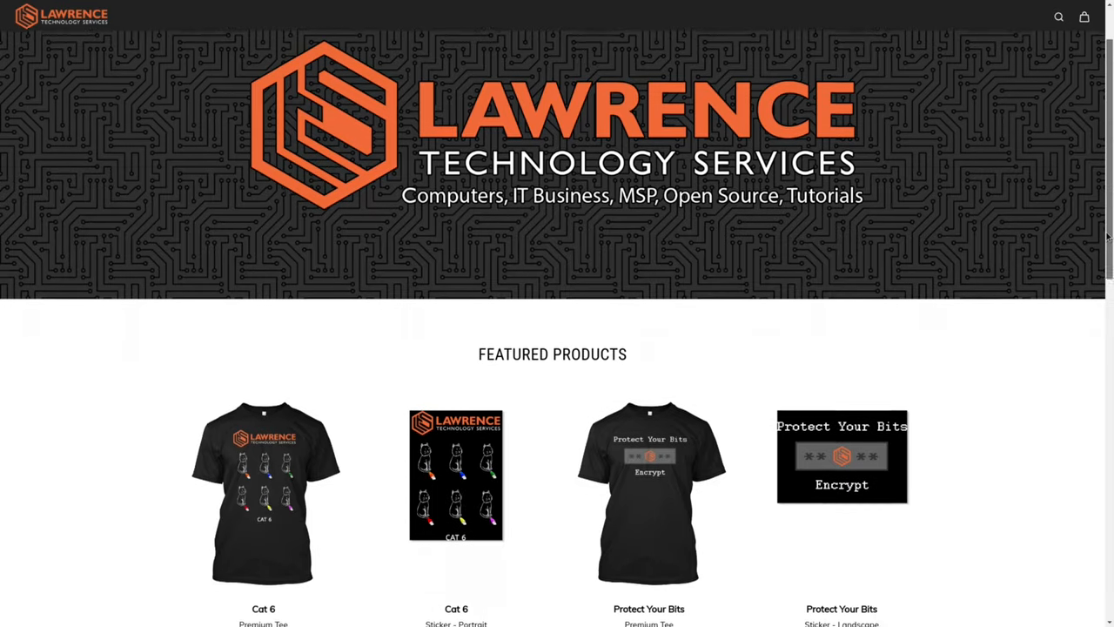
Go to the Lawrence Systems forums and search them for 'dns'
{"action": "scroll", "scroll_direction": "down", "scroll_amount": 3}
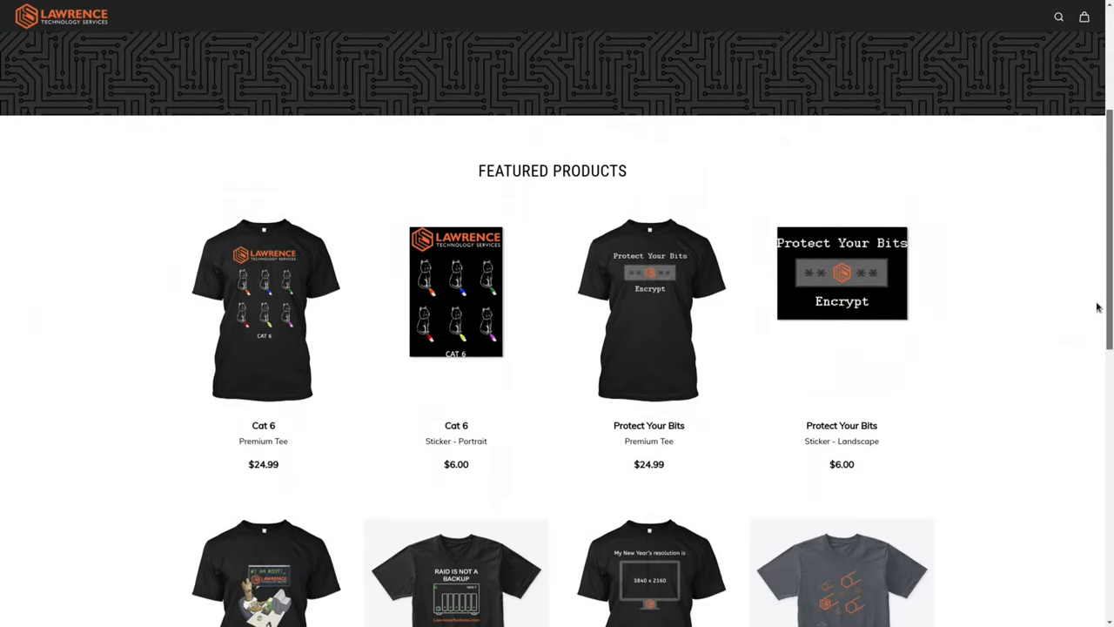
{"action": "scroll", "scroll_direction": "down", "scroll_amount": 3}
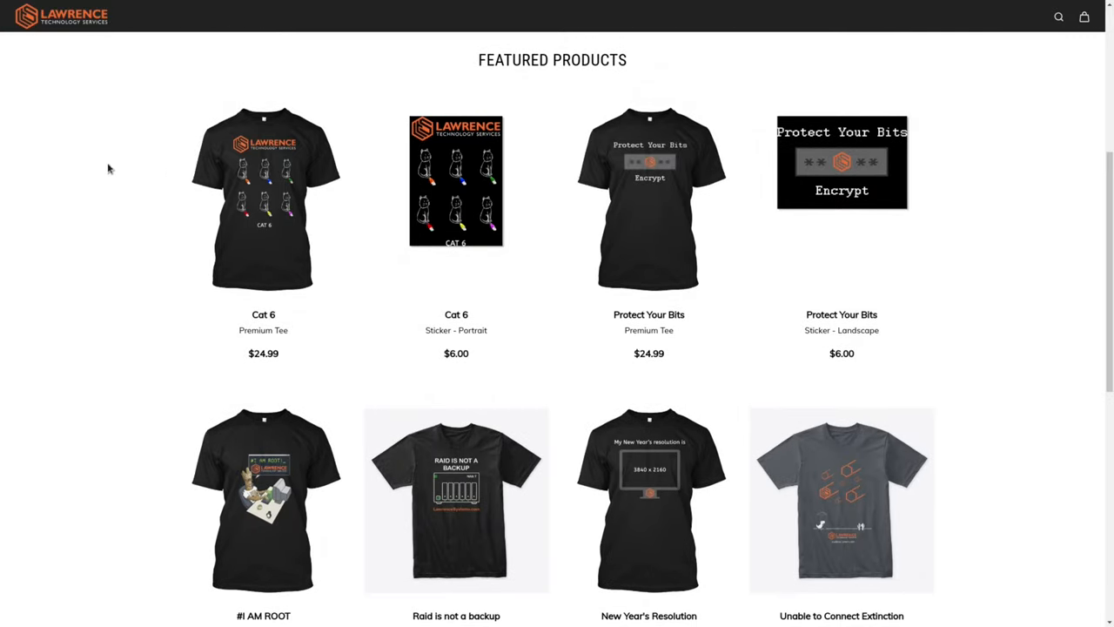
{"action": "left_click", "coordinate": [263, 199]}
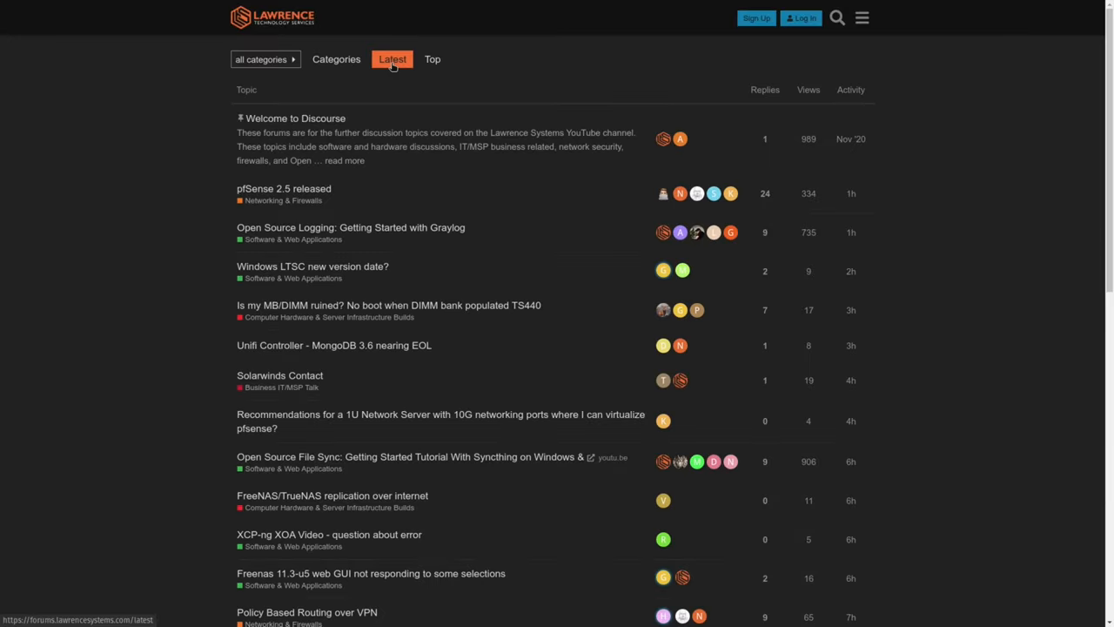
{"action": "type", "text": "dns"}
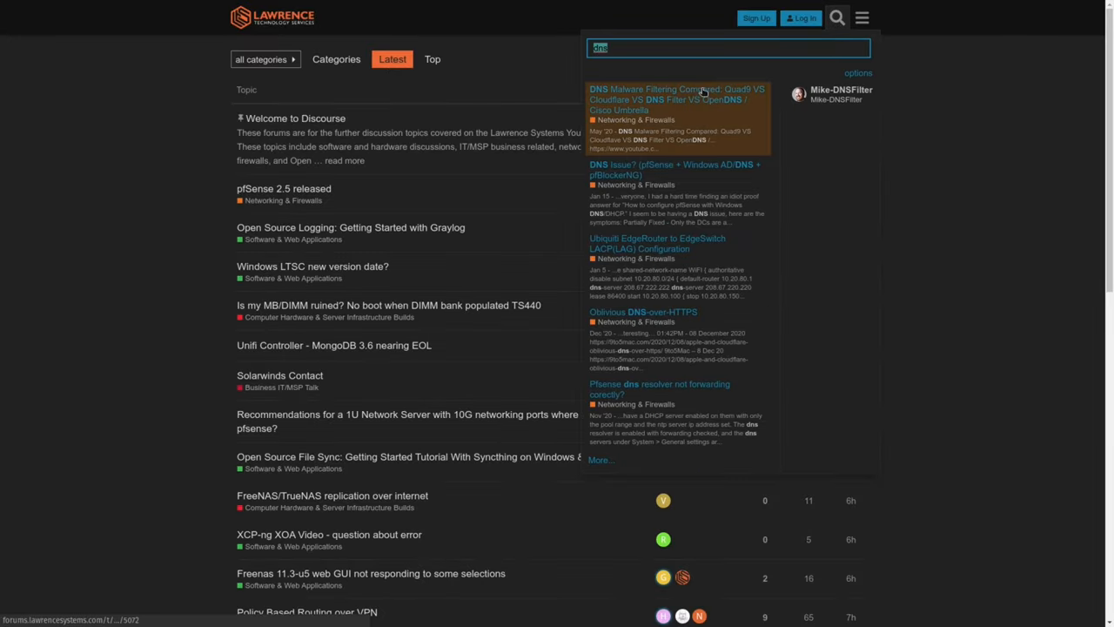
Open the DNS Malware Filtering Compared thread and read down into its replies
{"action": "left_click", "coordinate": [677, 98]}
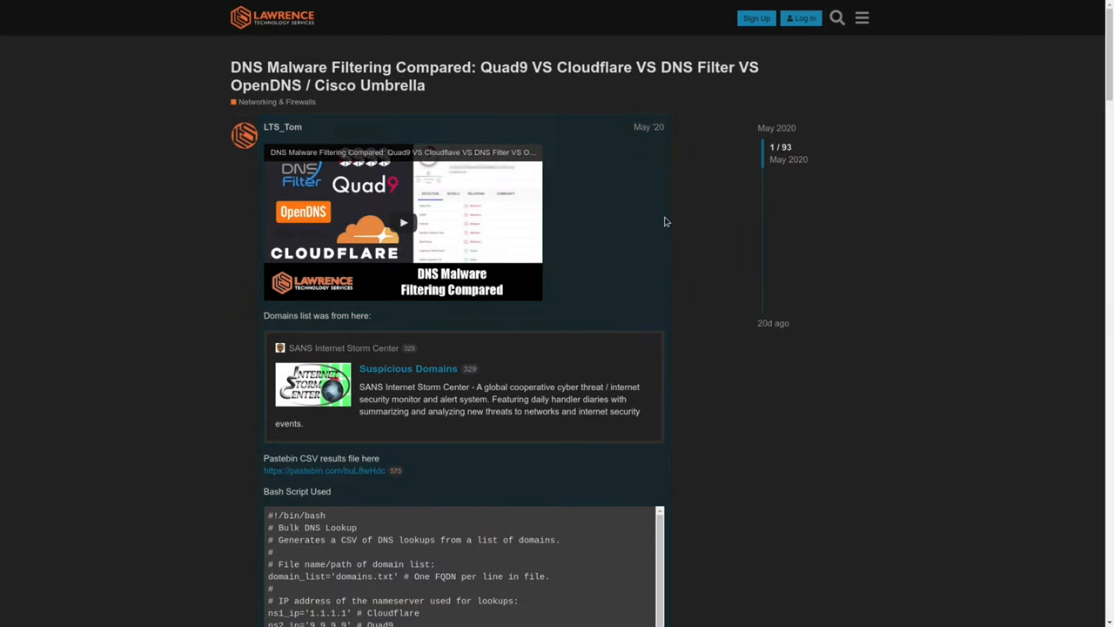
{"action": "scroll", "scroll_direction": "down", "scroll_amount": 3}
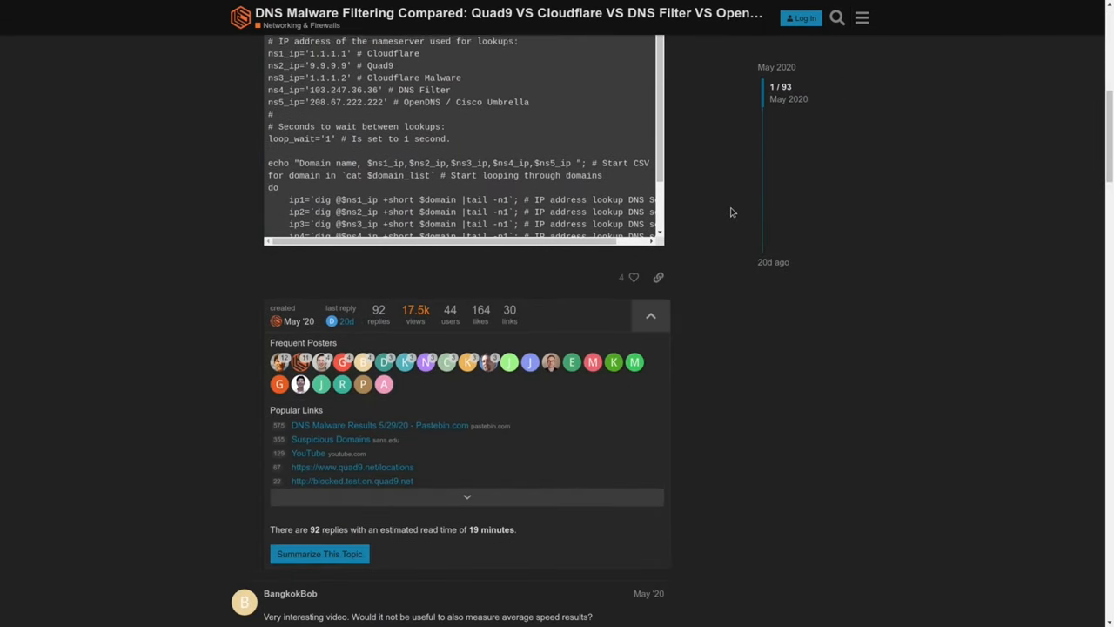
{"action": "scroll", "scroll_direction": "down", "scroll_amount": 3}
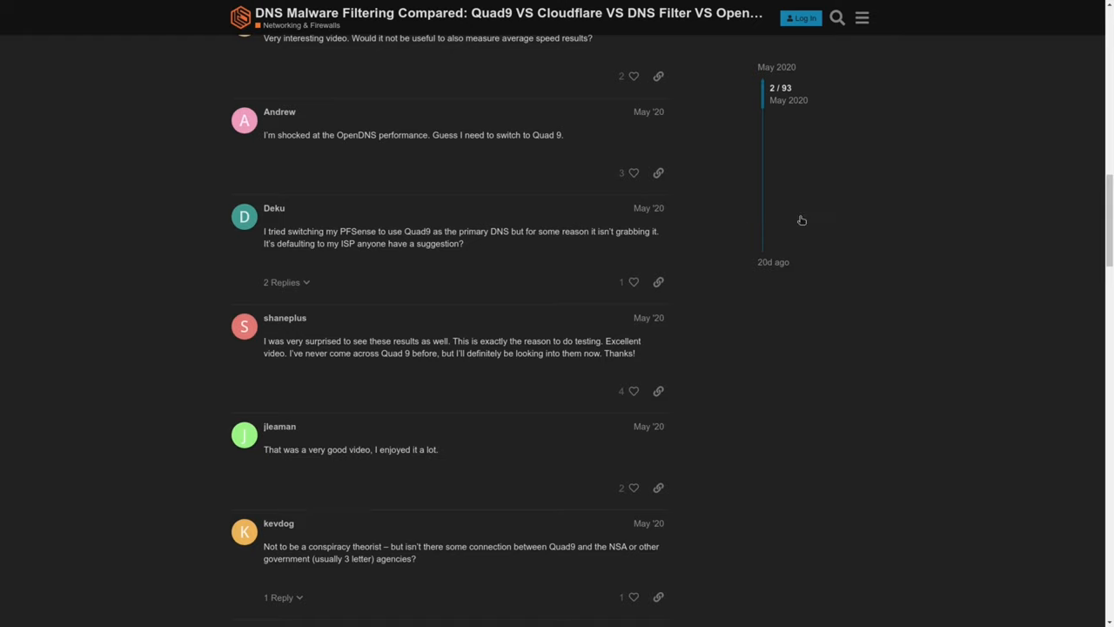